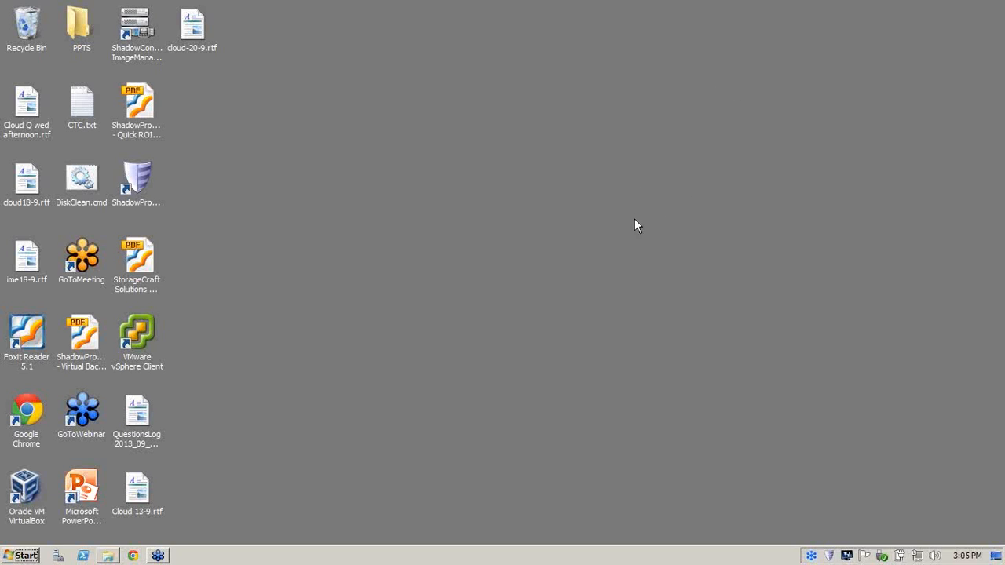
mouse_move(572, 235)
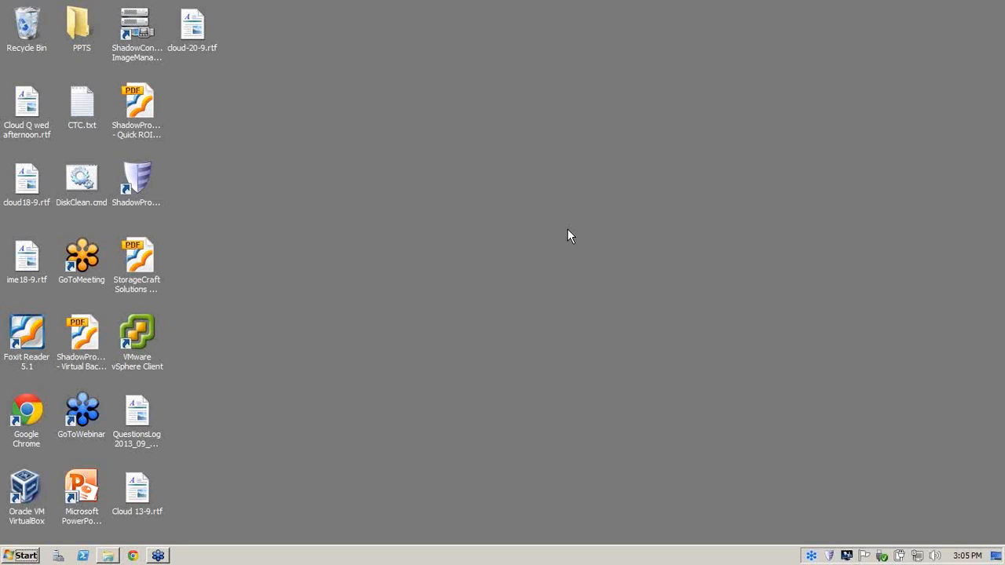
mouse_move(150, 188)
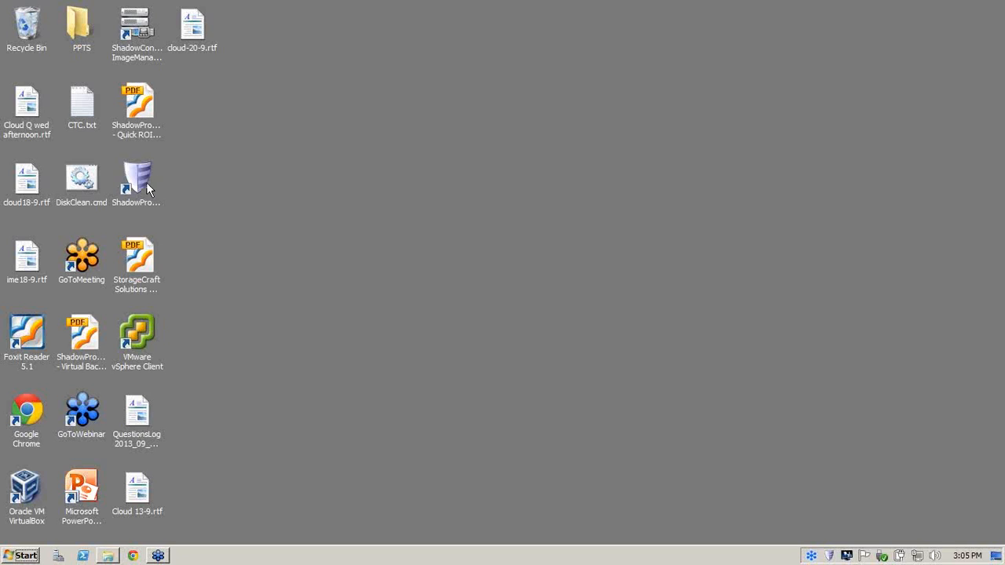
Launch ShadowProtect, start the Backup wizard and check the C:\ System volume for backup.
double_click(135, 175)
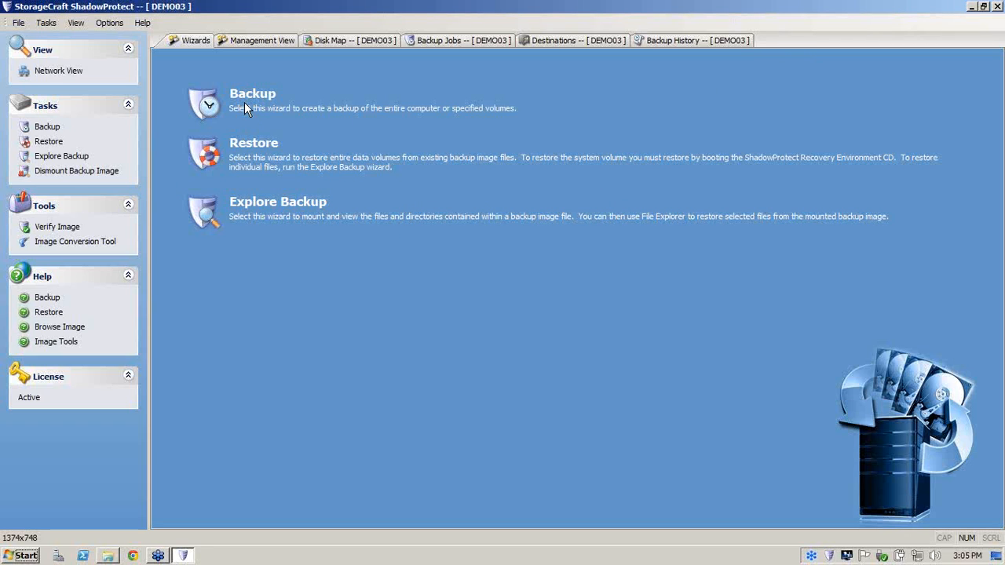
left_click(251, 94)
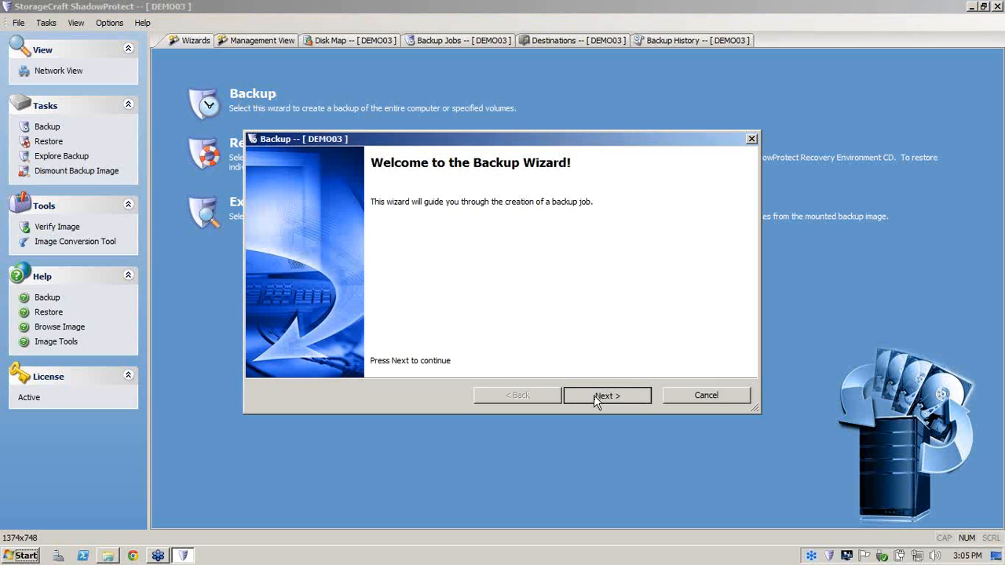
left_click(607, 395)
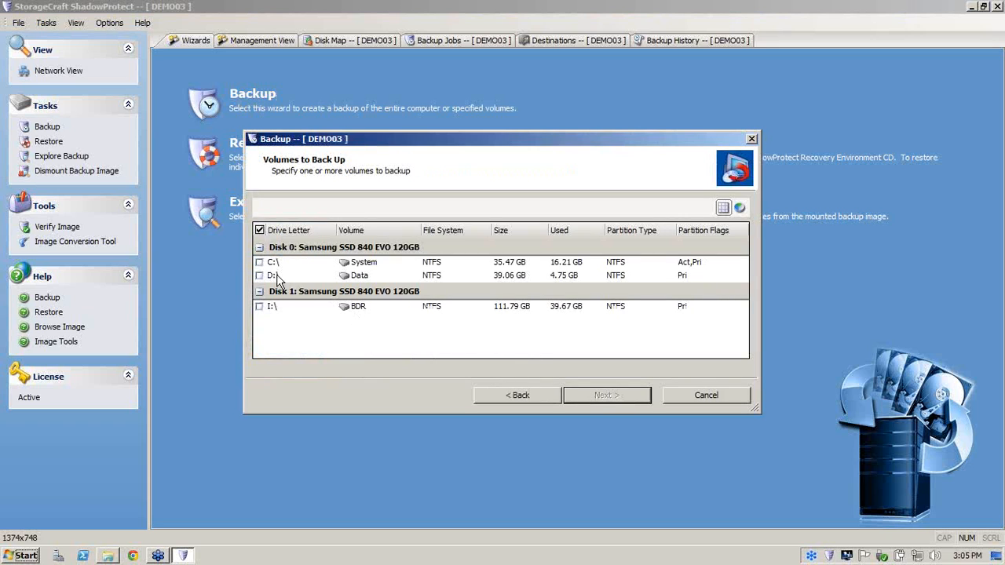
left_click(259, 261)
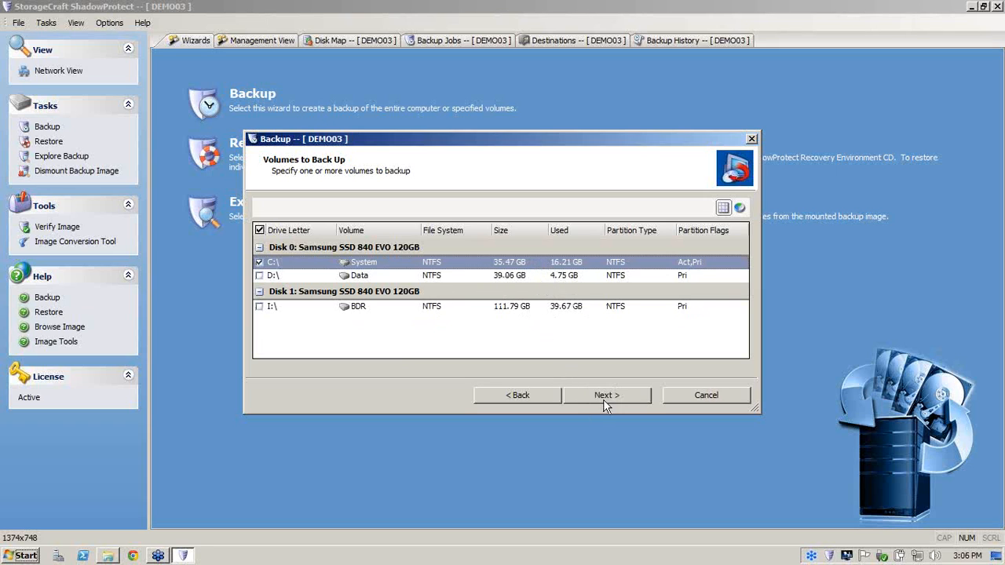
Choose I:\EXCHANGE SYD as the backup destination, keeping image name C_VOL.
left_click(606, 396)
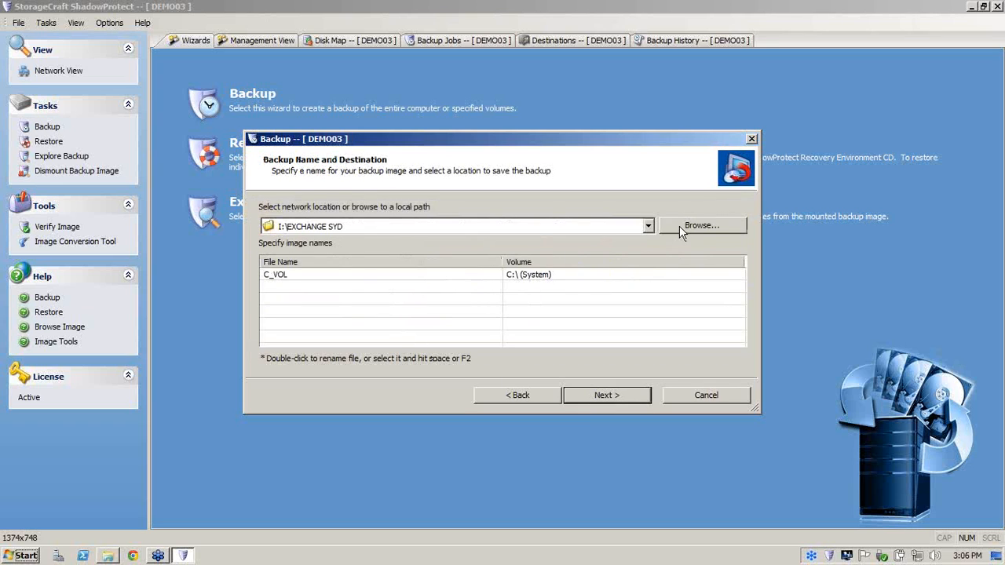
left_click(700, 226)
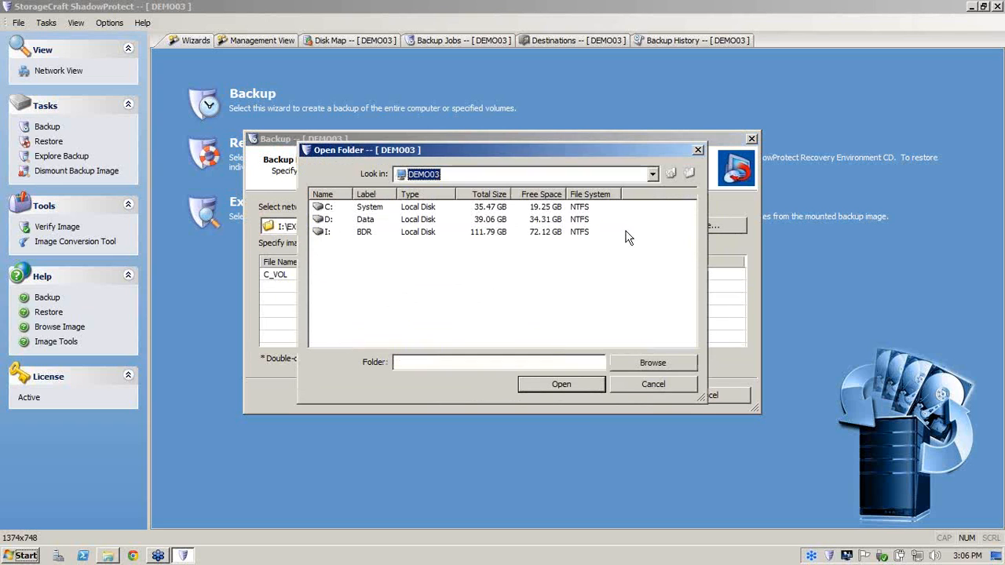
left_click(369, 233)
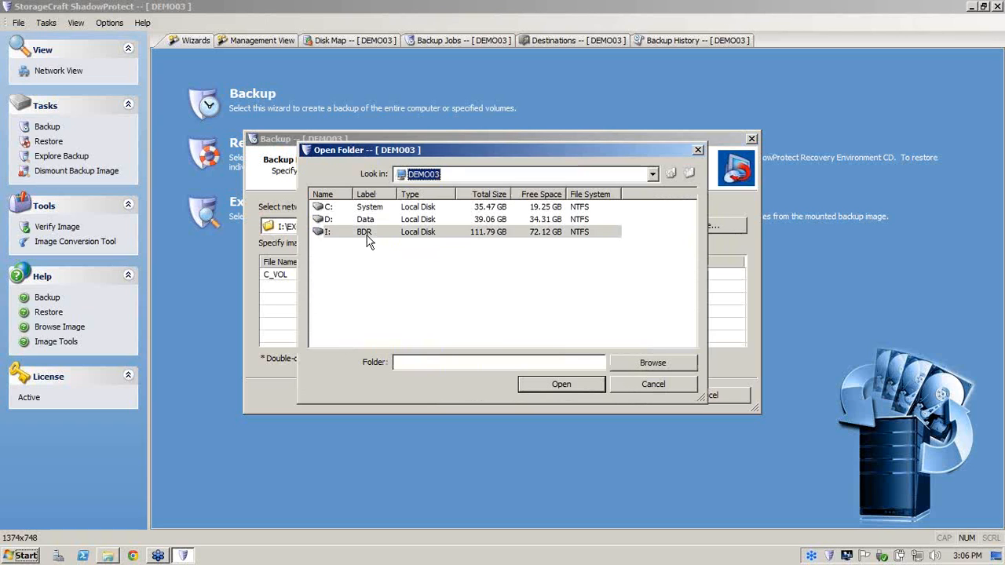
double_click(364, 232)
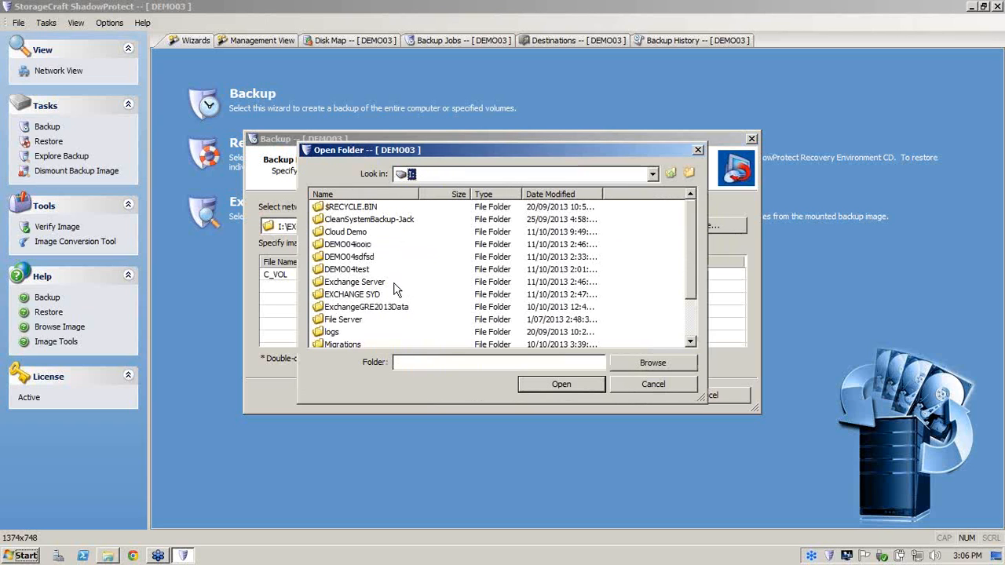
left_click(352, 293)
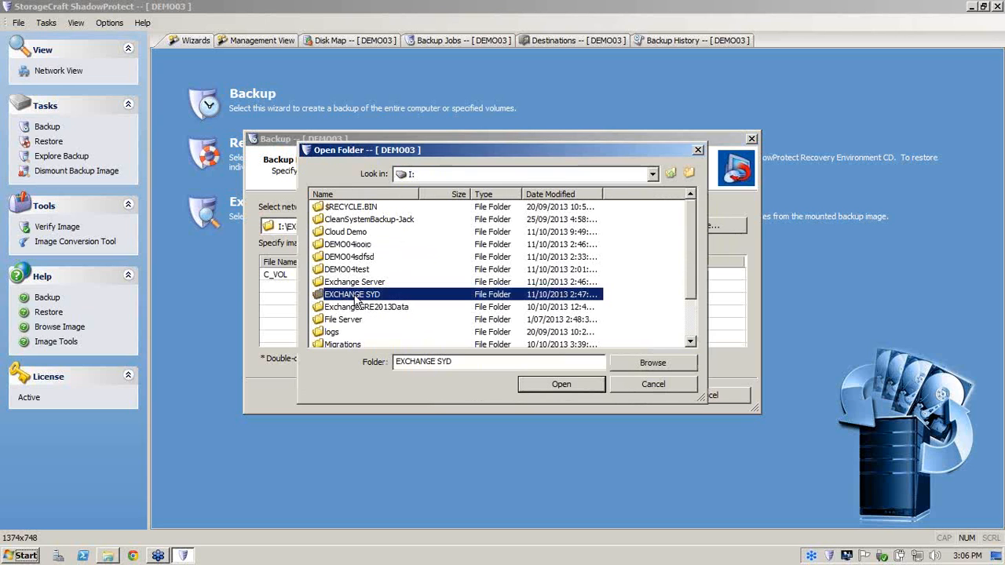
left_click(561, 383)
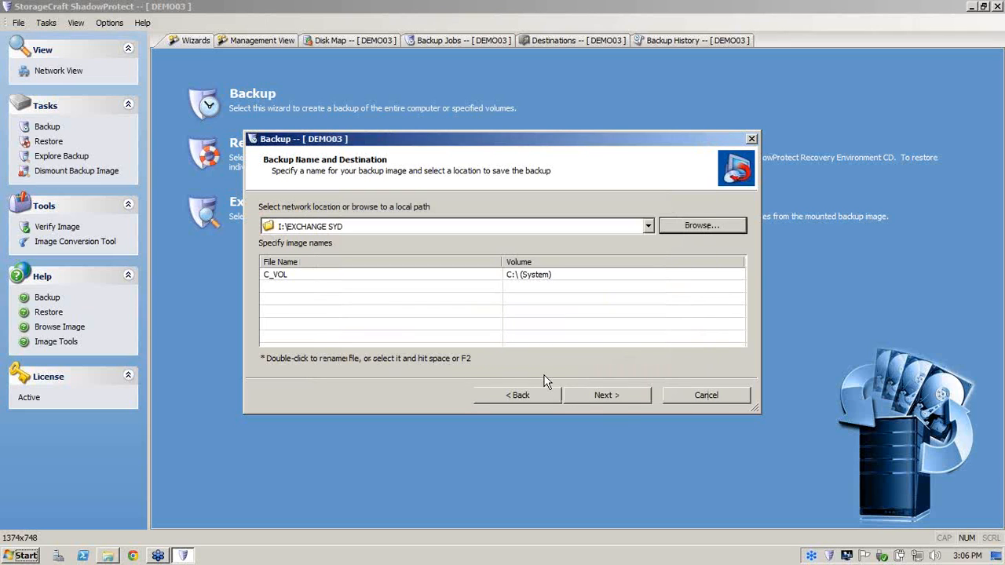
Set the backup schedule to Continuous Incrementals with VSS enabled.
left_click(606, 396)
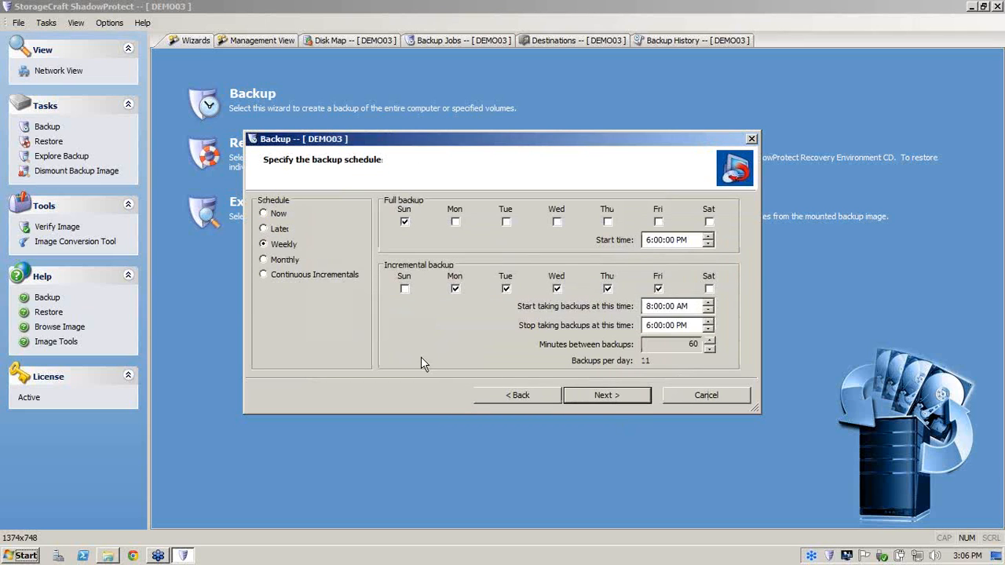
mouse_move(405, 364)
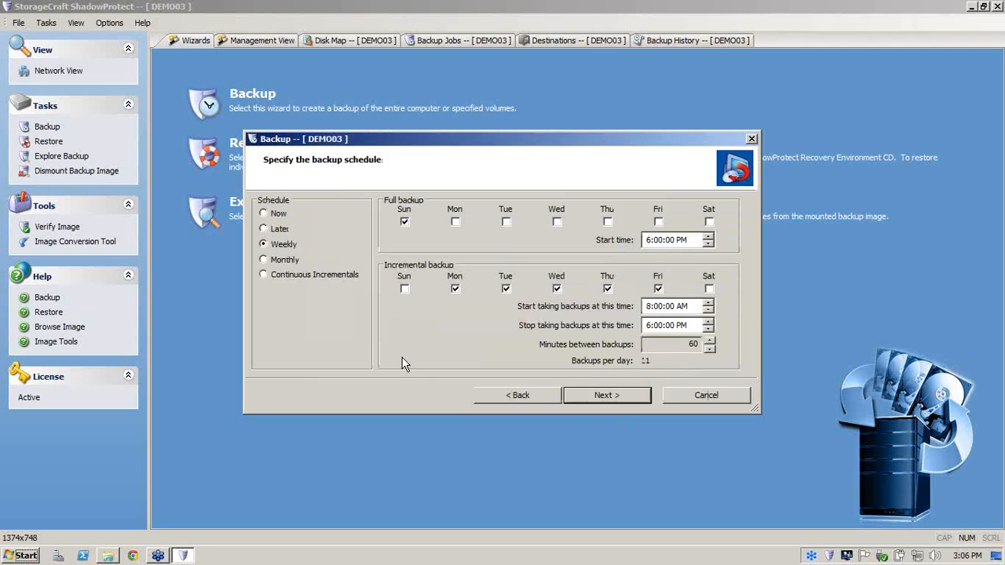
mouse_move(282, 259)
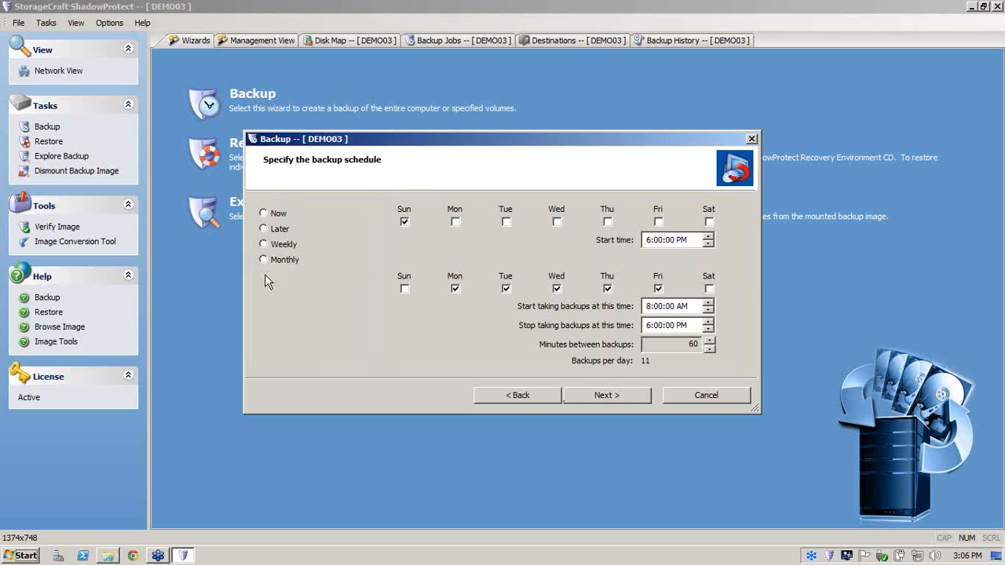
left_click(264, 273)
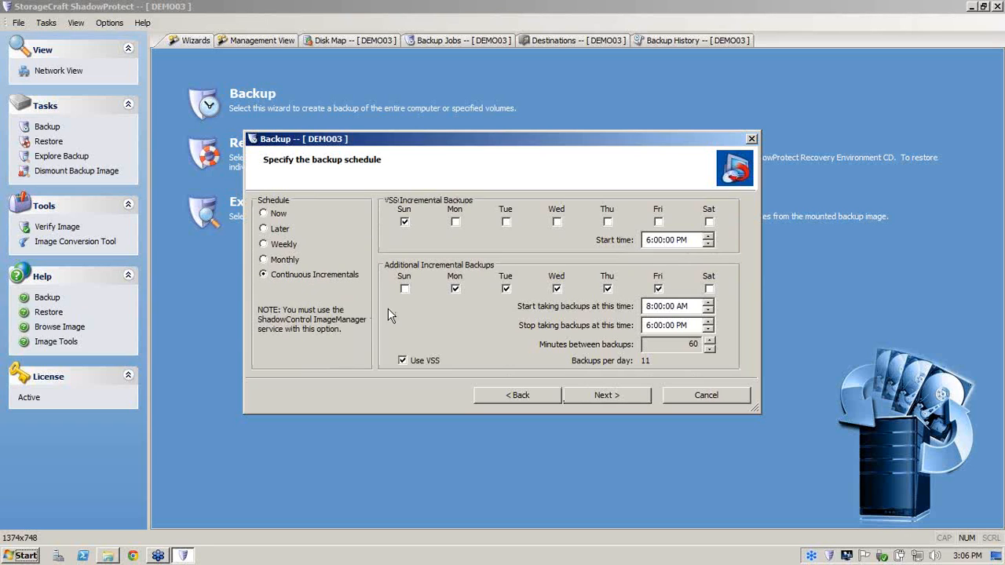
mouse_move(396, 315)
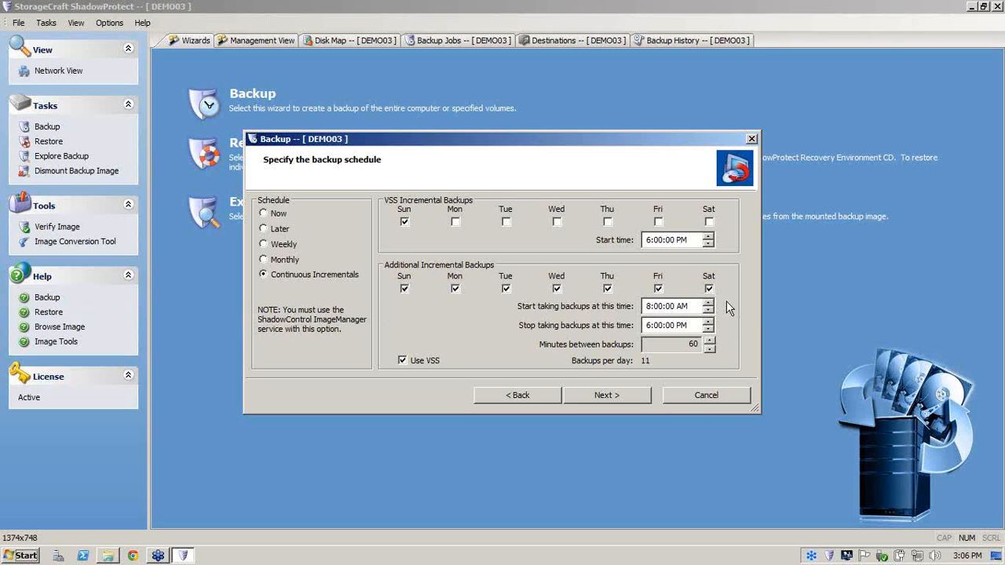
Run incrementals from 6:02 AM to 5:45 AM every 15 minutes, 95 backups per day.
left_click(653, 306)
type("6")
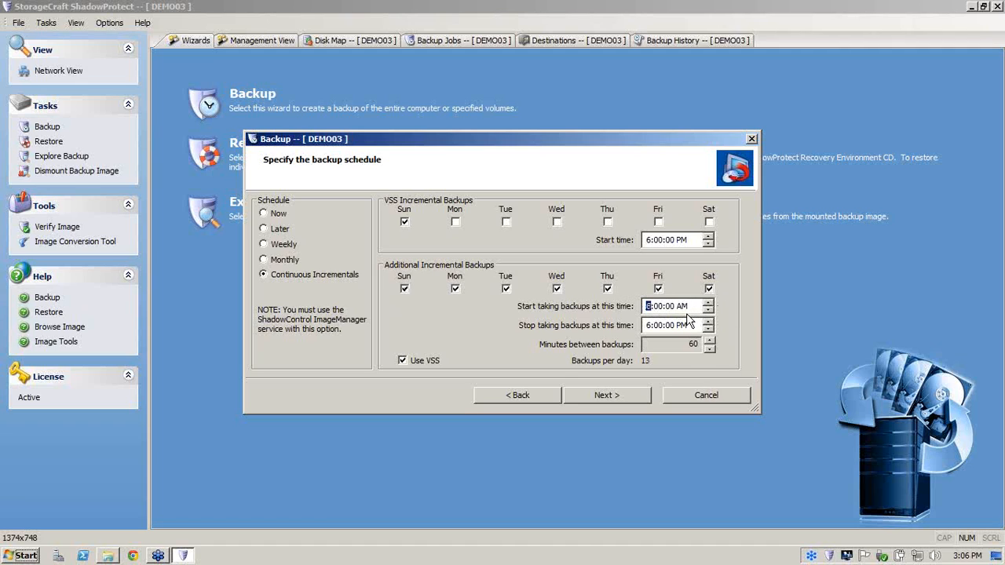
left_click(708, 310)
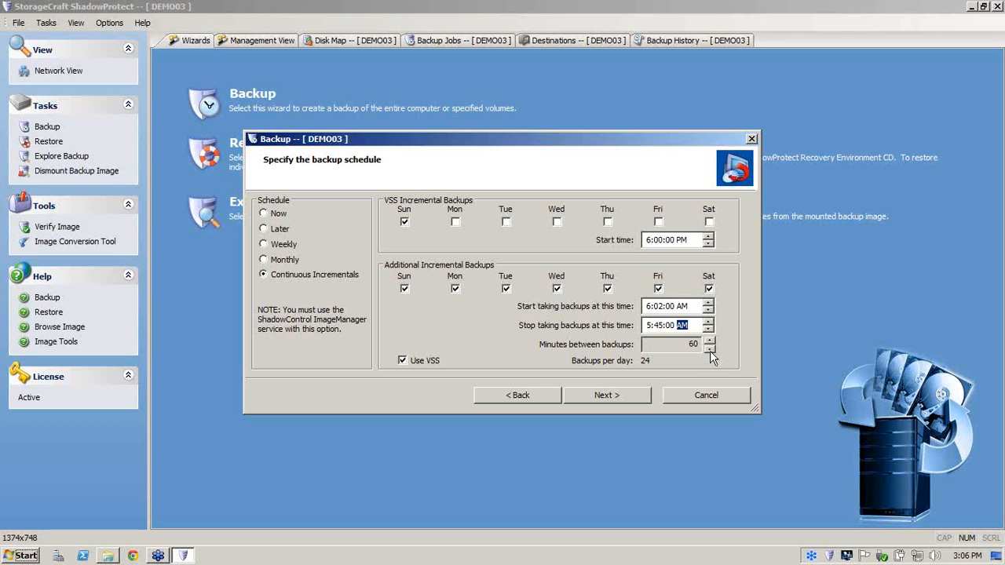
left_click(710, 347)
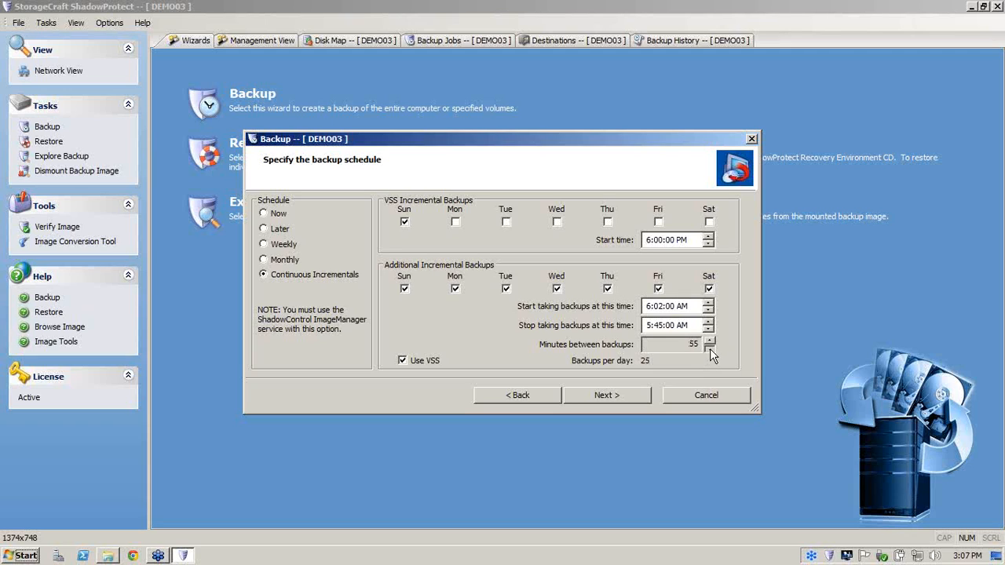
left_click(710, 339)
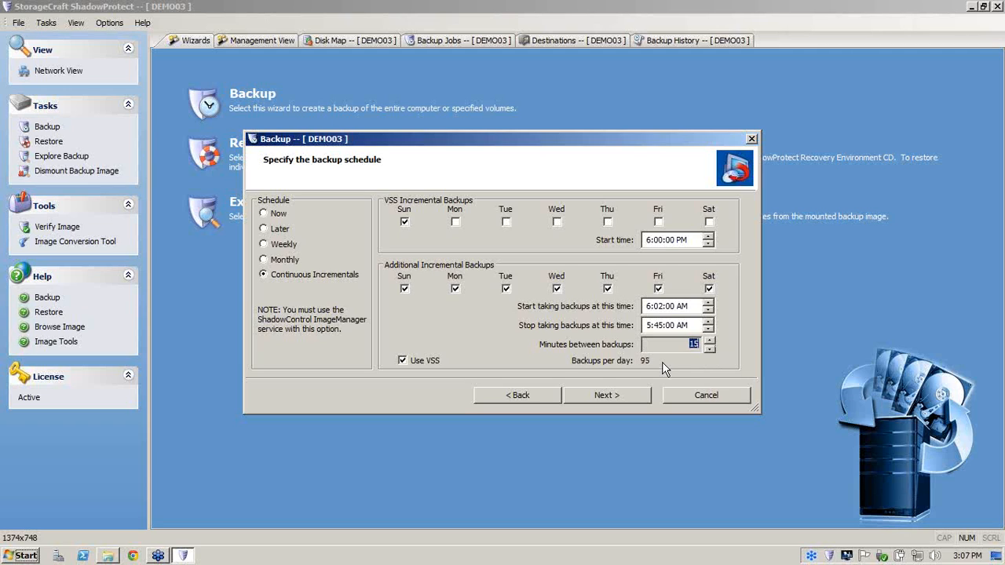
mouse_move(641, 368)
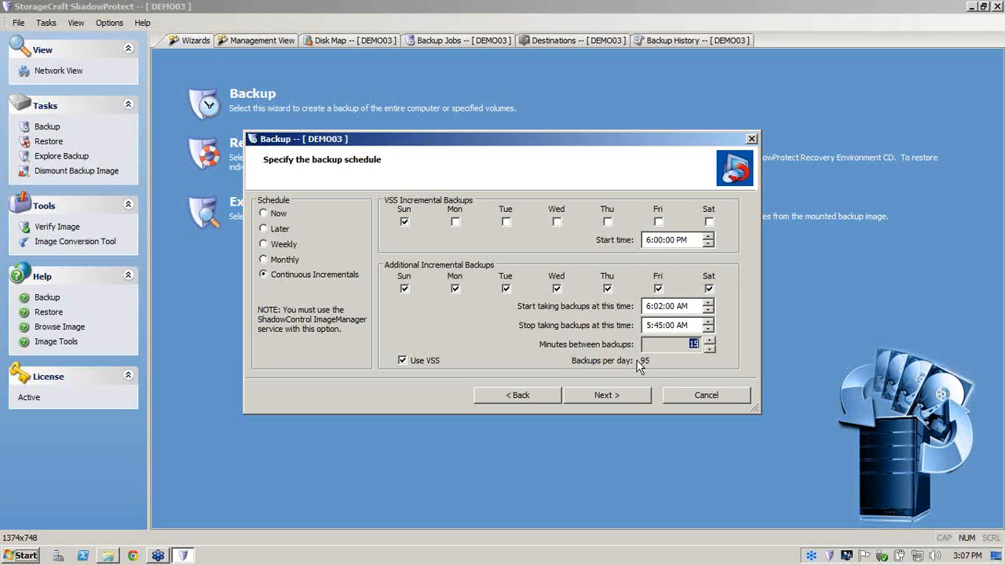
mouse_move(642, 369)
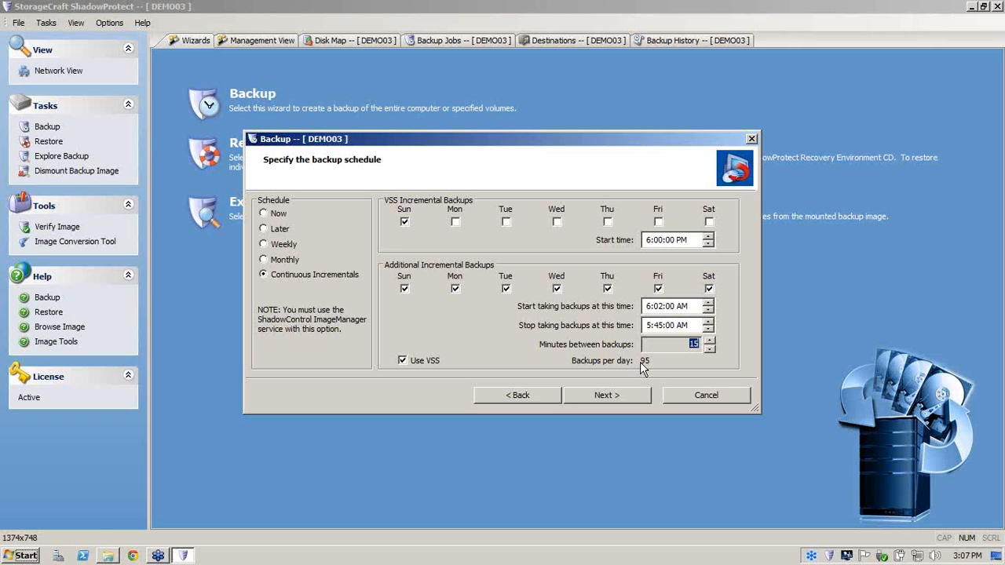
mouse_move(619, 402)
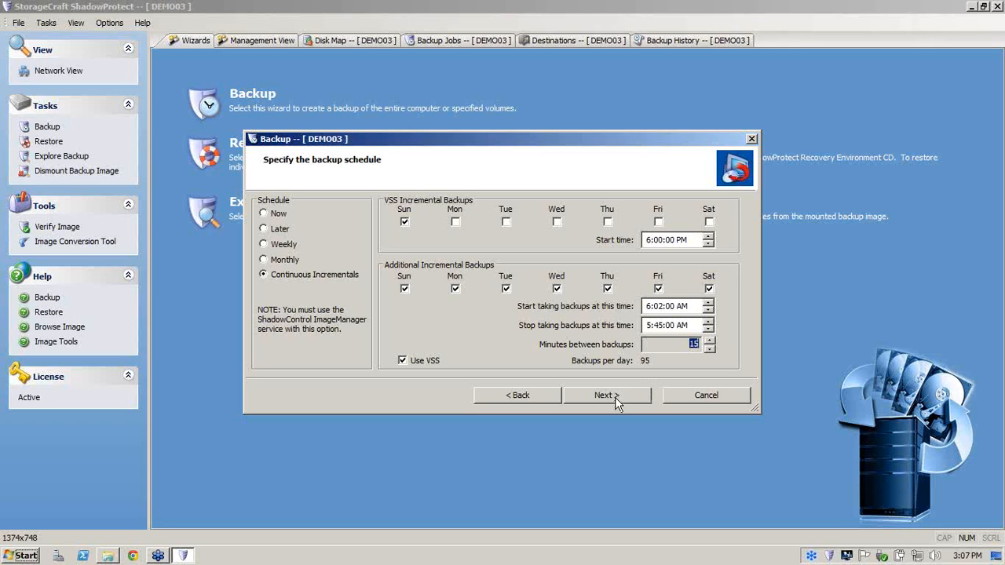
Review the Encryption and Image settings in Advanced Options with standard compression.
left_click(606, 395)
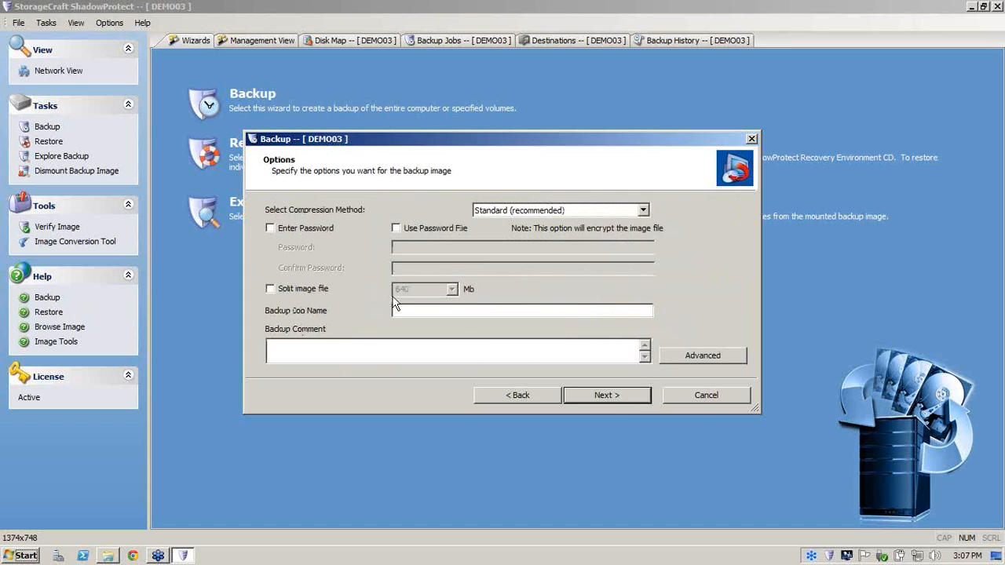
left_click(270, 227)
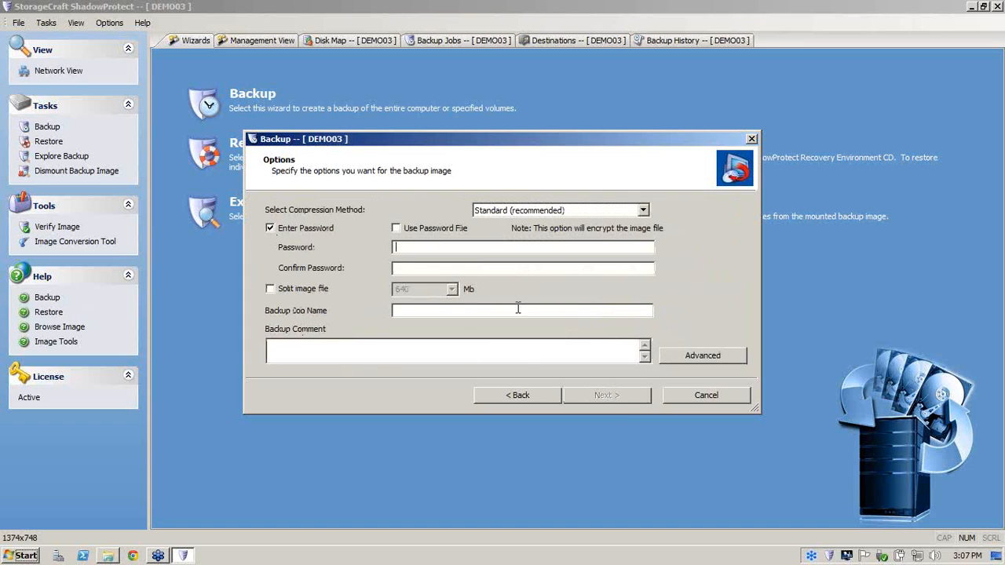
left_click(702, 354)
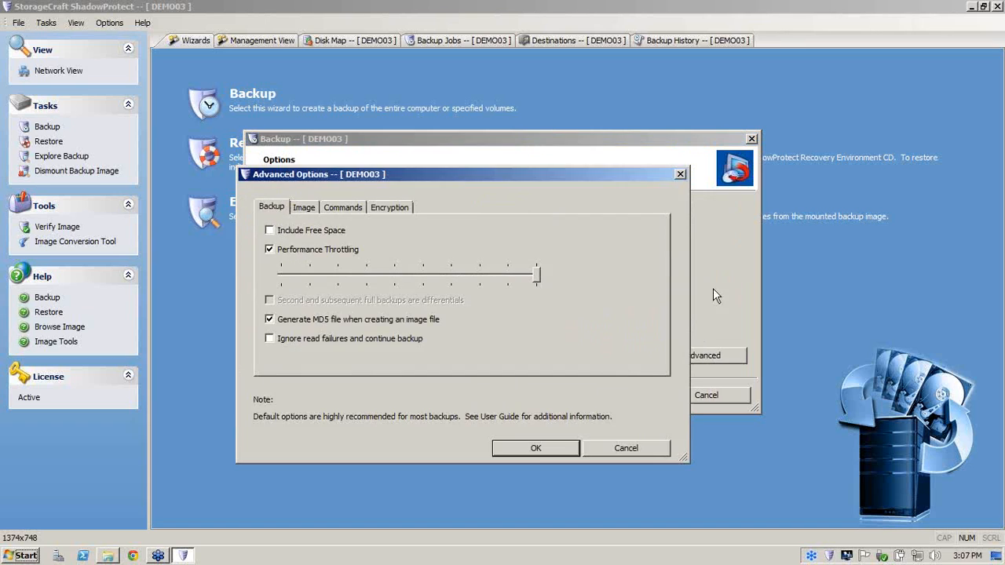
mouse_move(461, 239)
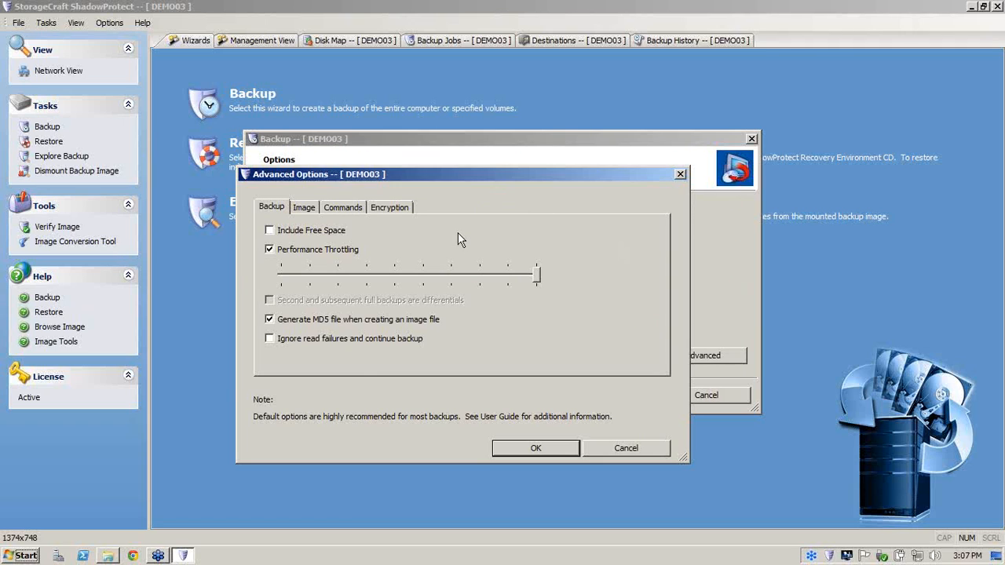
mouse_move(371, 195)
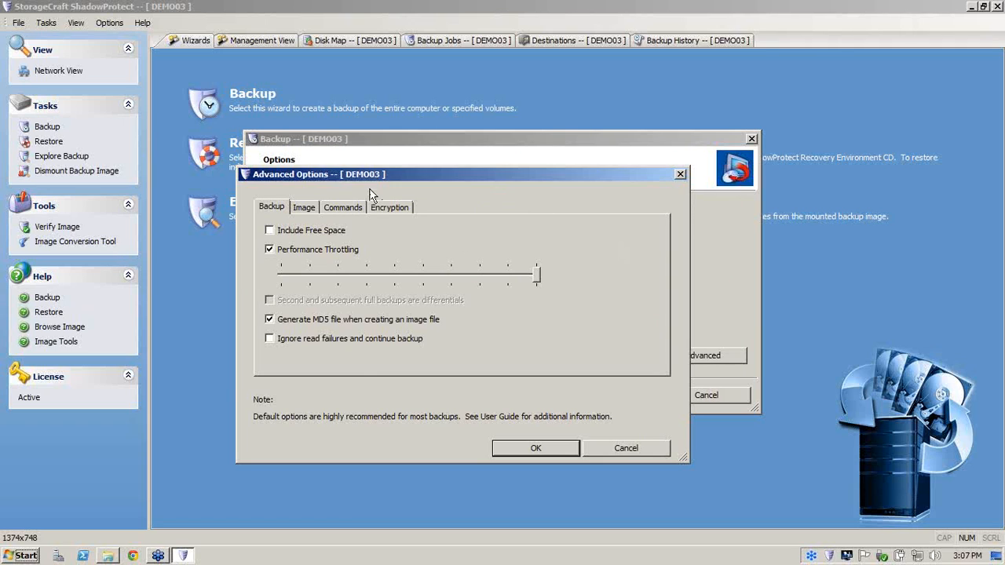
left_click(390, 207)
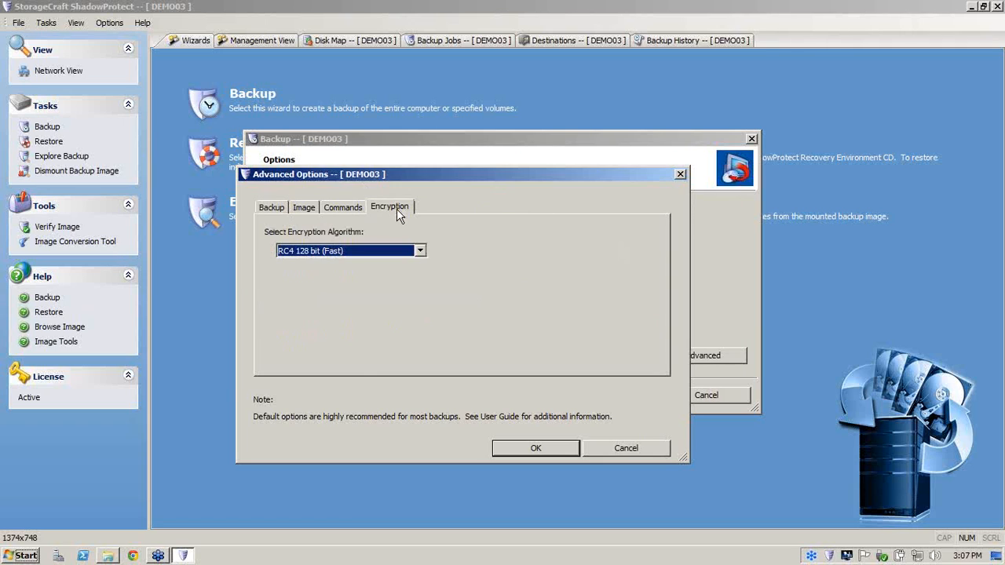
left_click(421, 251)
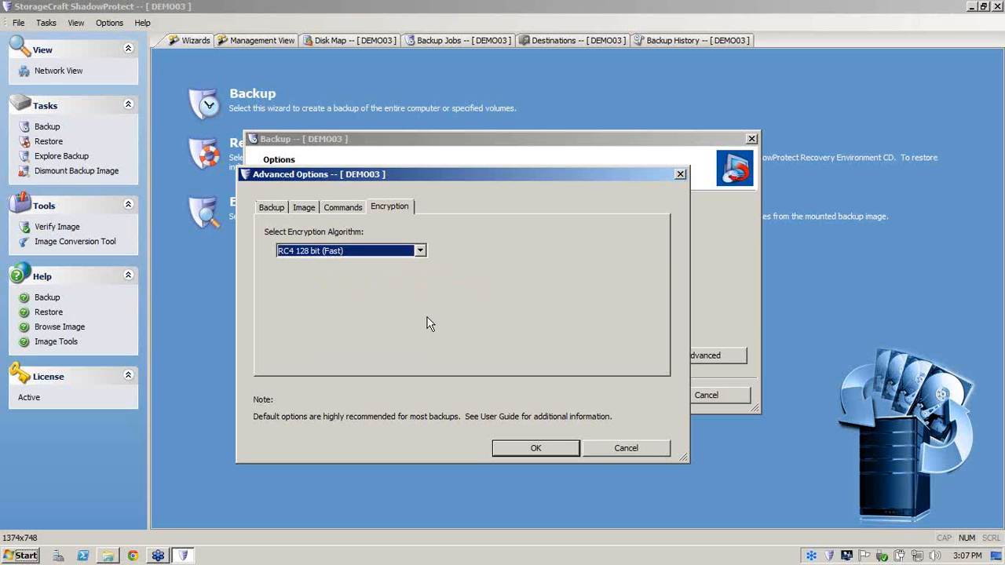
mouse_move(462, 311)
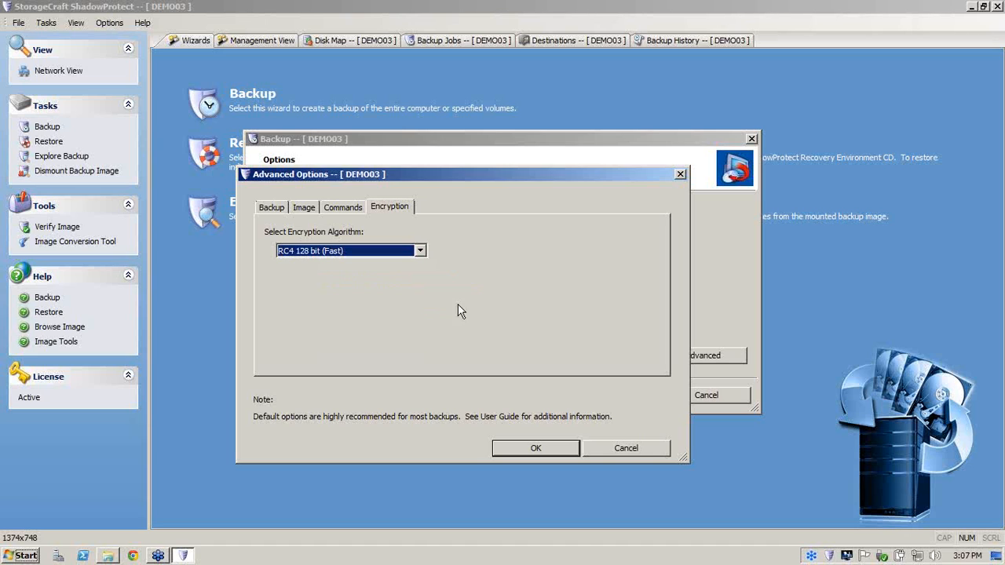
mouse_move(304, 207)
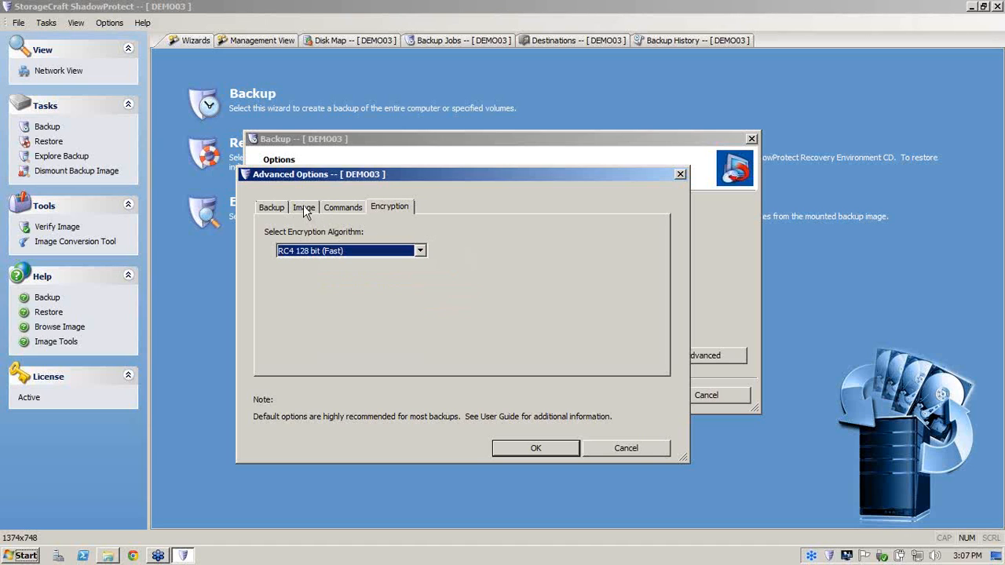
left_click(305, 208)
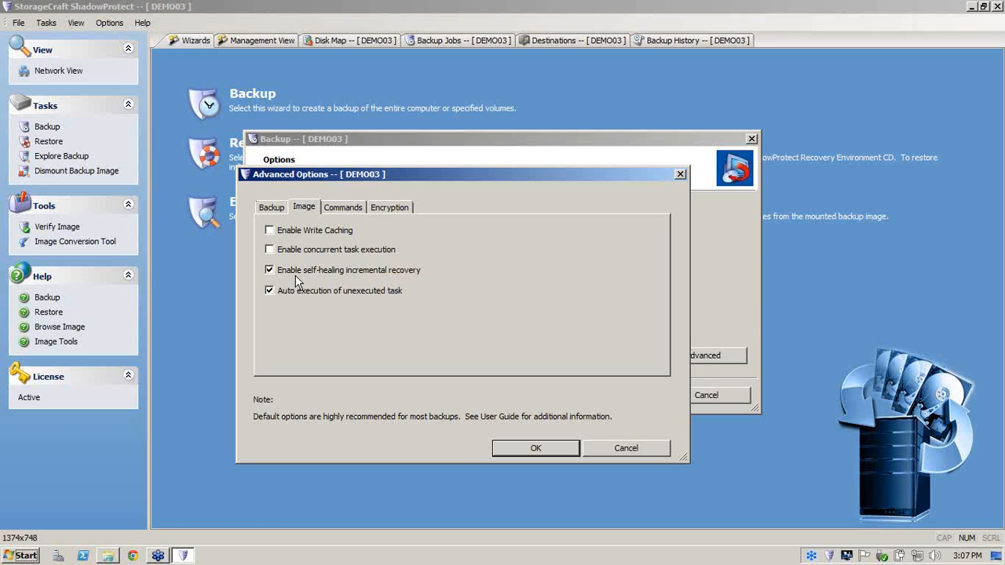
mouse_move(477, 318)
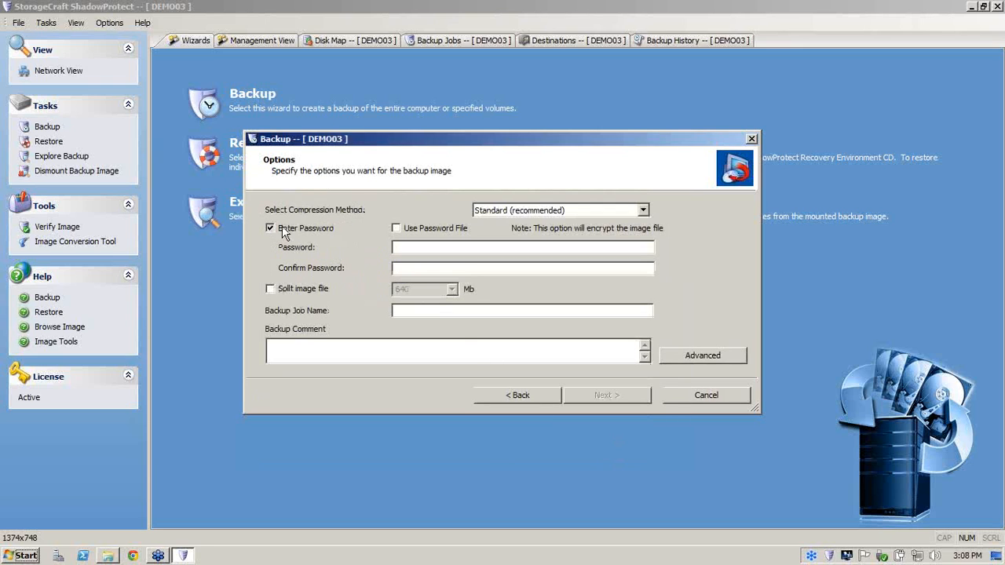
Leave password protection off and finish creating the C:\ to I:\EXCHANGE SYD\C_VOL job.
left_click(270, 228)
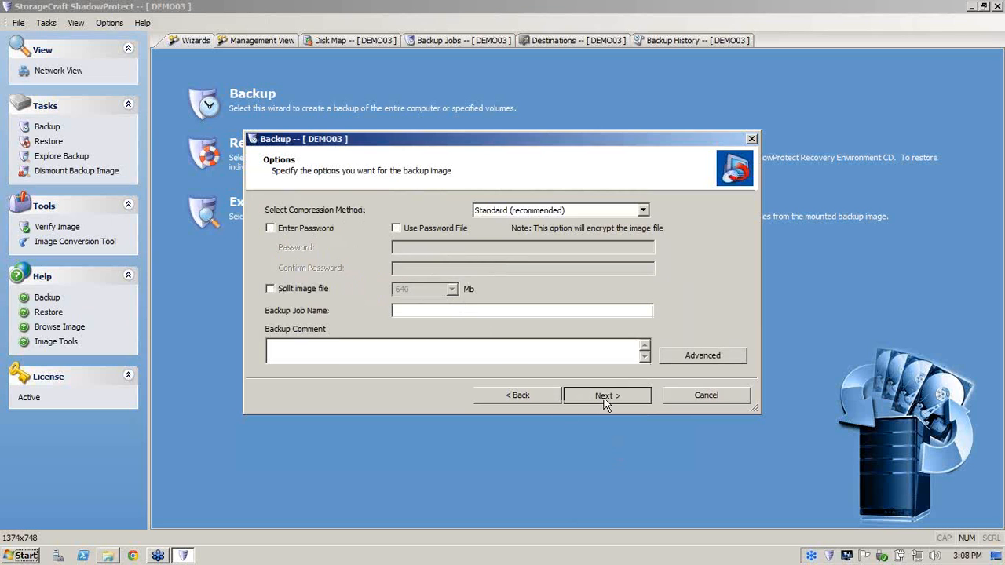
left_click(606, 396)
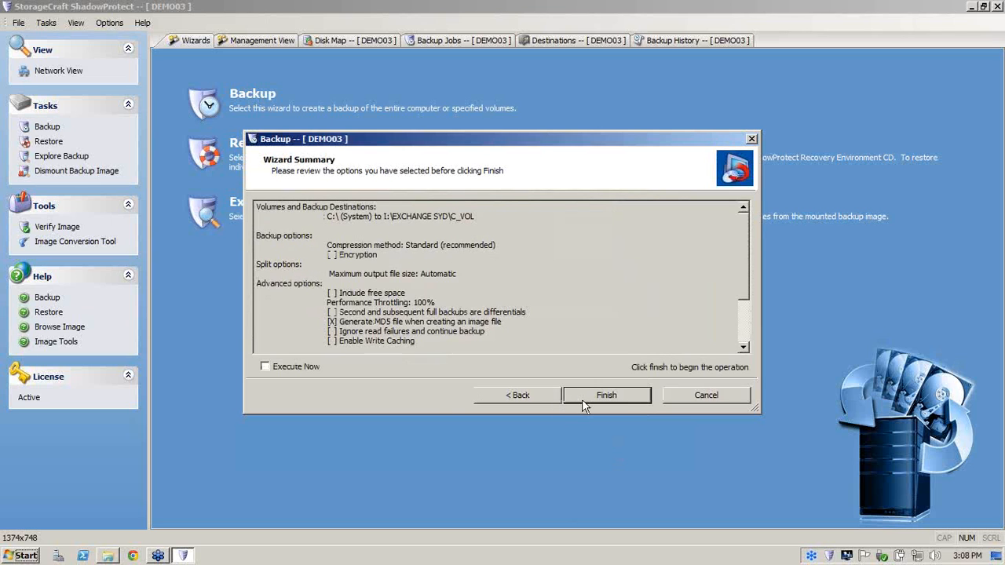
left_click(606, 395)
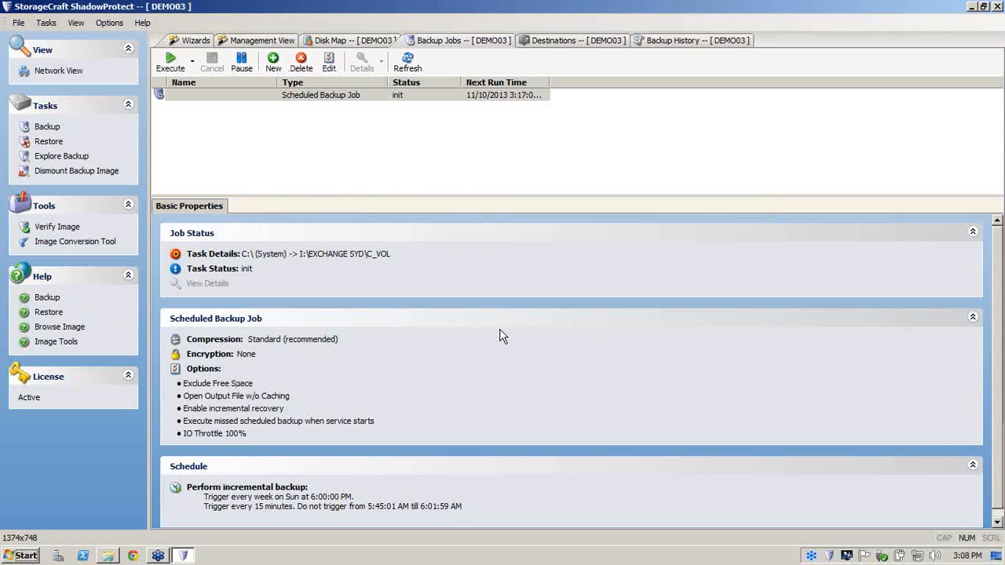
mouse_move(495, 317)
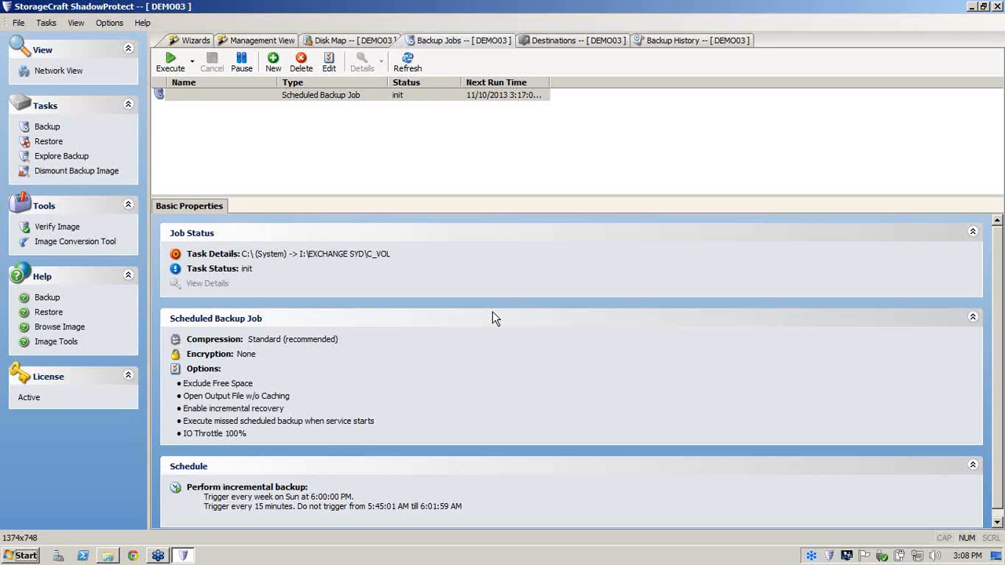
mouse_move(401, 116)
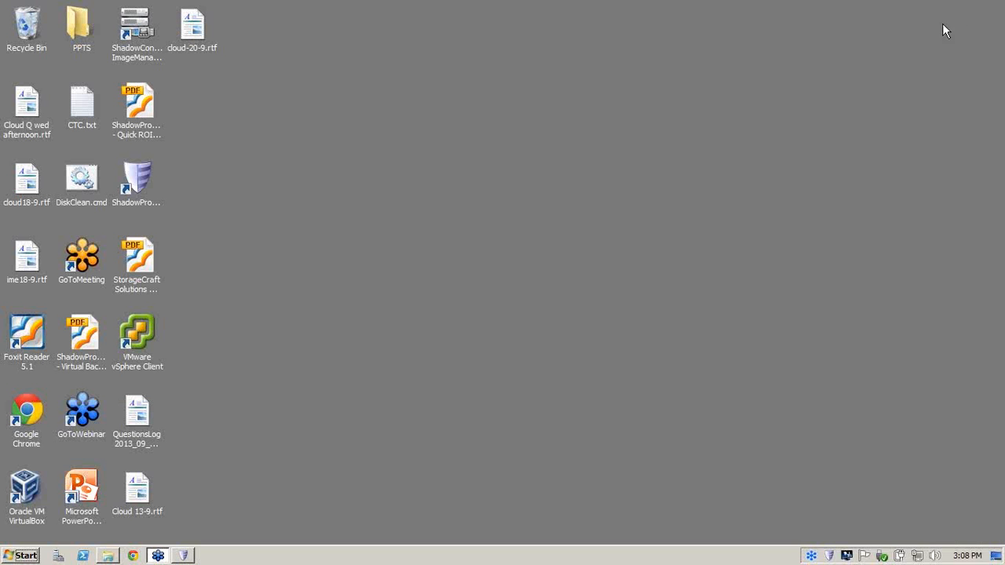
mouse_move(386, 148)
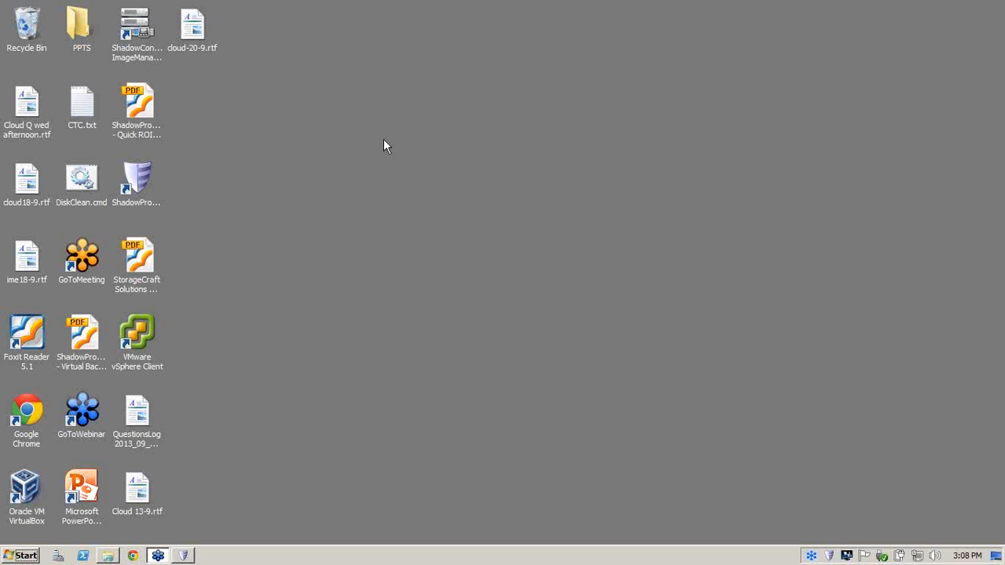
mouse_move(377, 235)
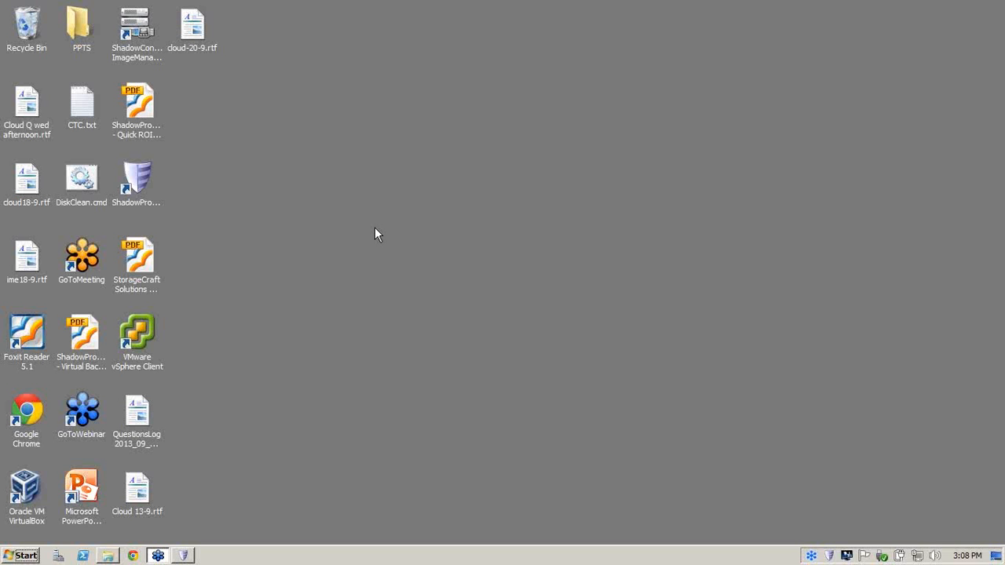
mouse_move(314, 383)
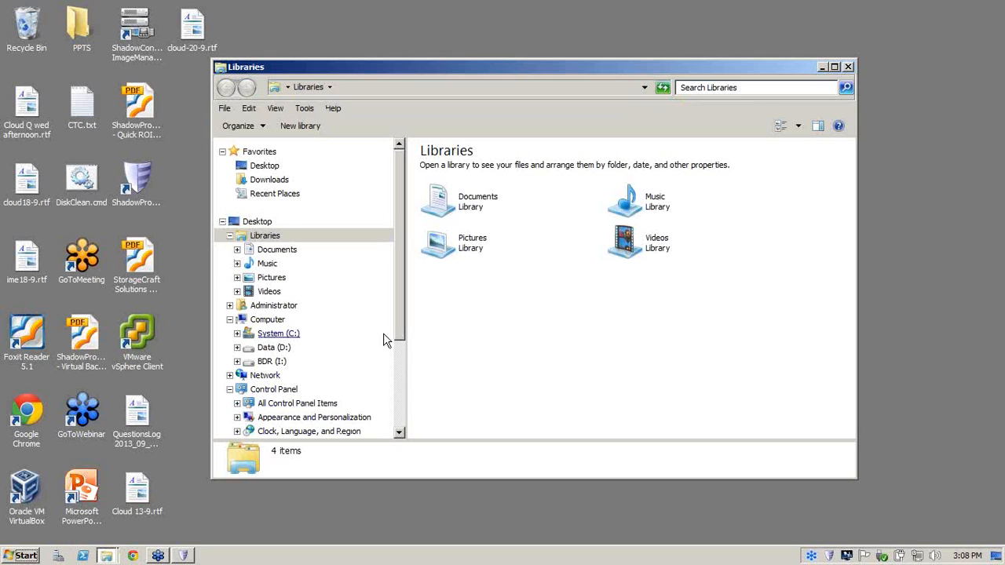
Browse to the Exchange Server folder on the BDR drive listing the C_VOL images.
left_click(271, 361)
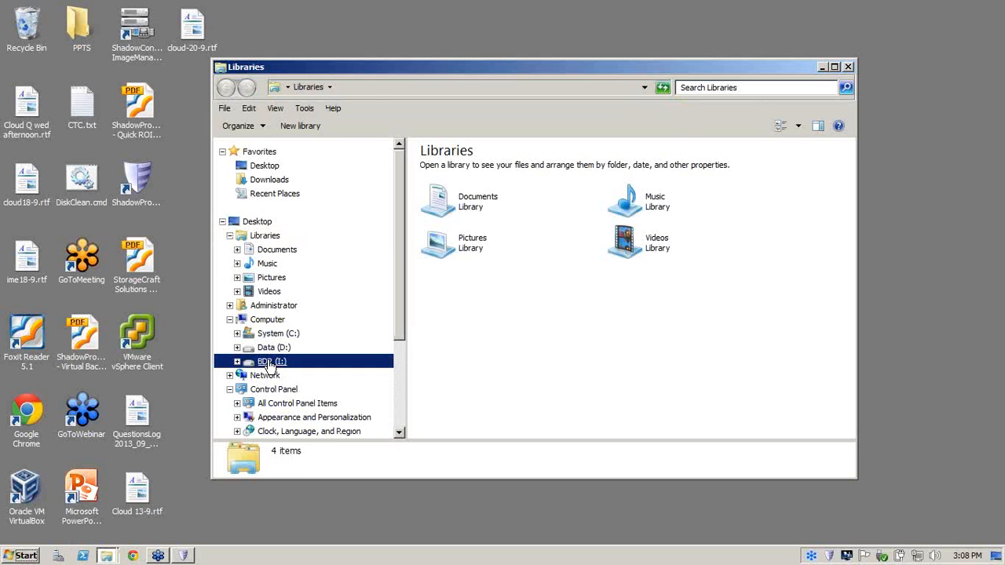
double_click(272, 361)
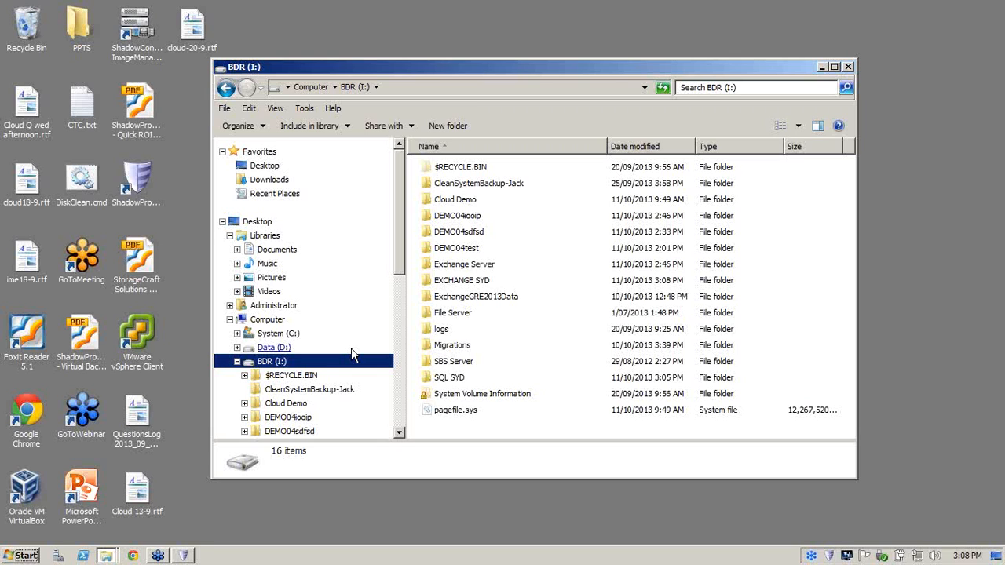
double_click(463, 264)
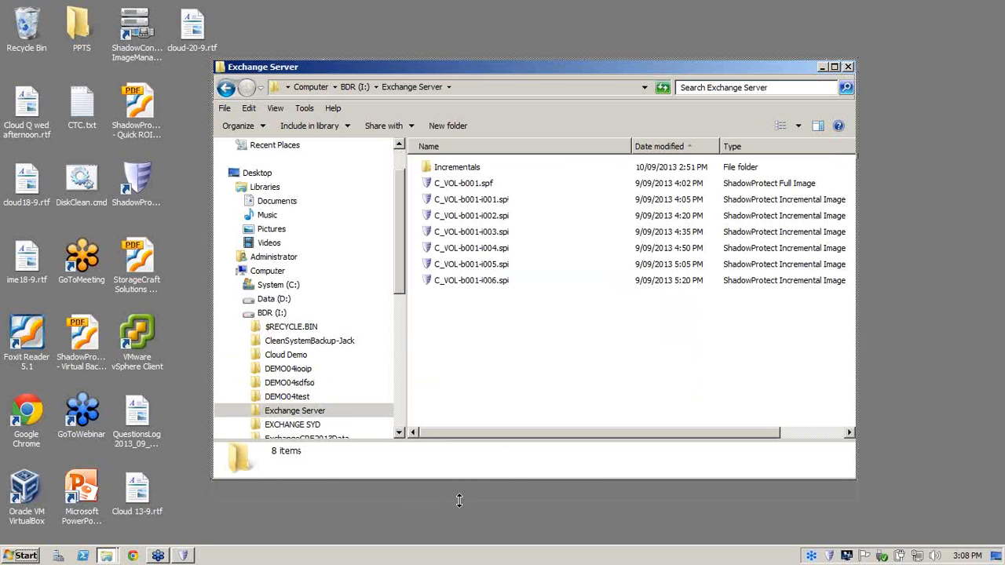
scroll("down", 3)
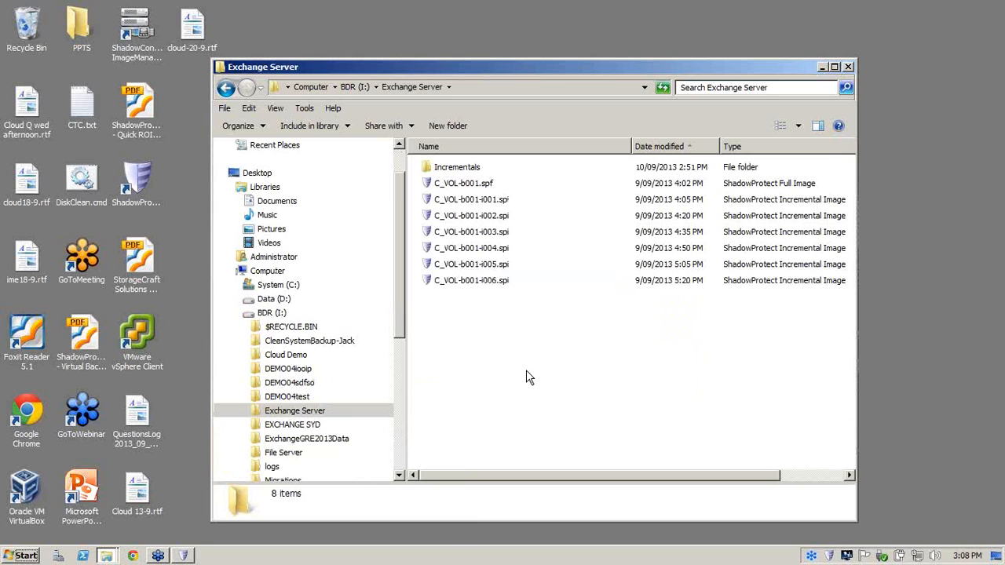
mouse_move(469, 196)
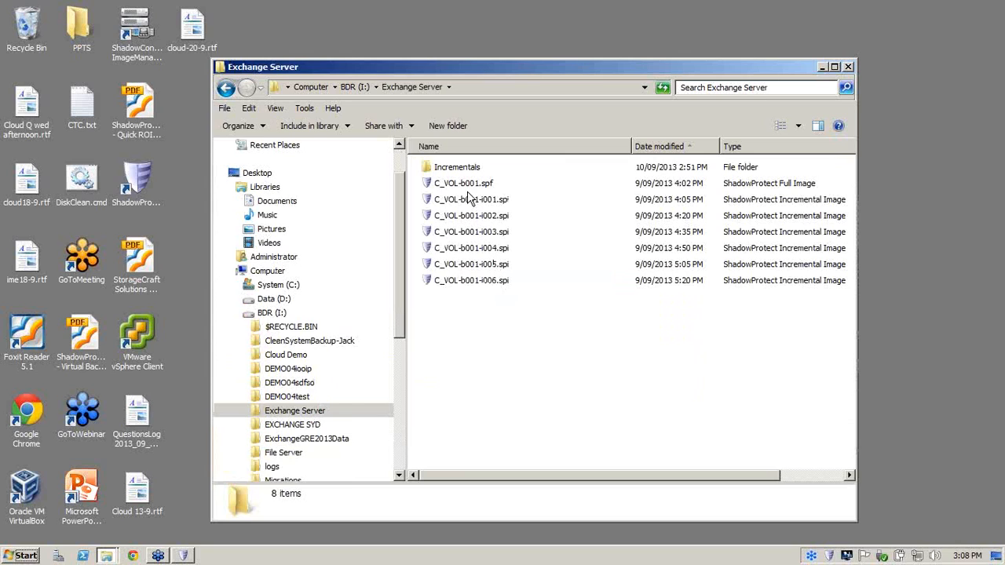
mouse_move(463, 182)
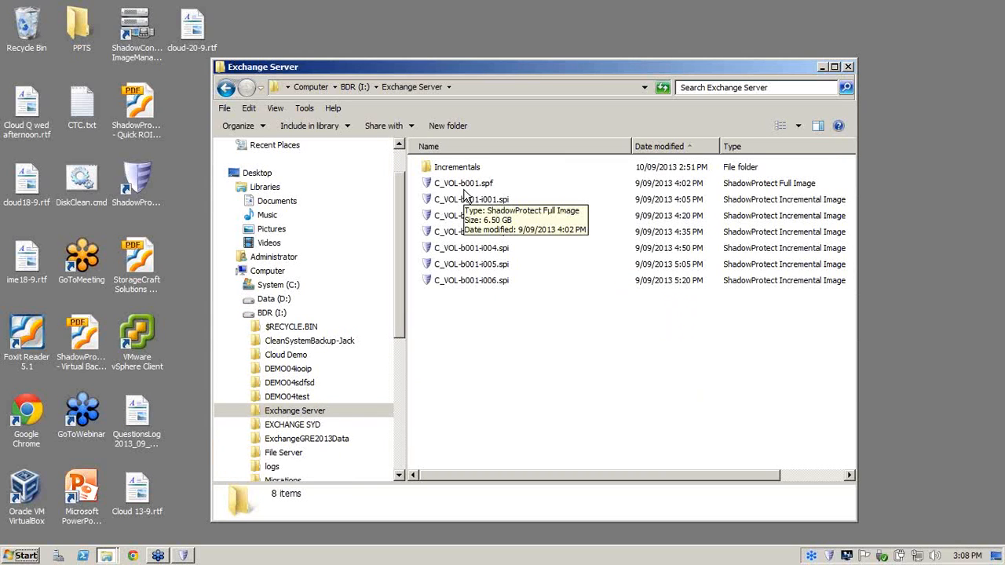
mouse_move(505, 198)
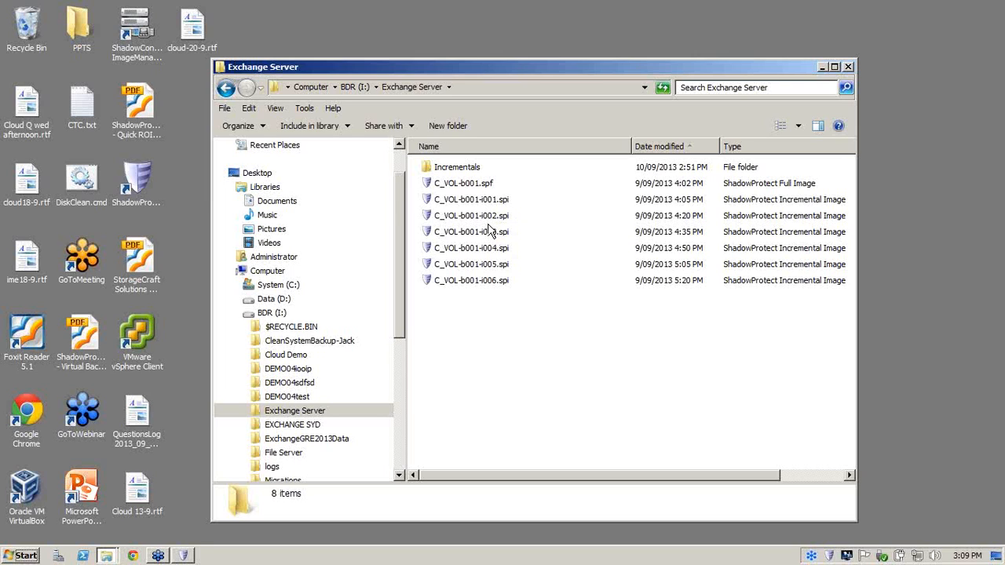
mouse_move(509, 248)
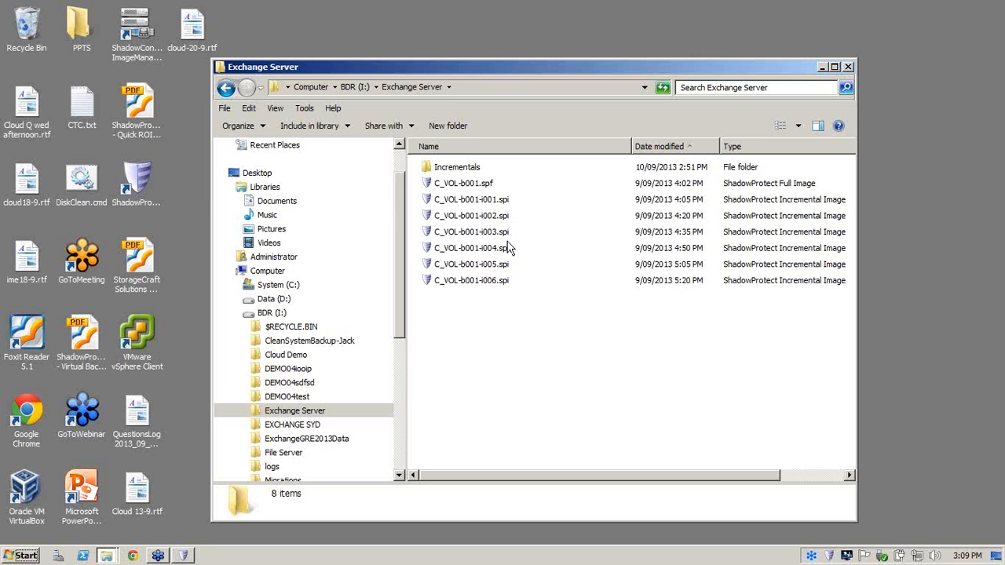
mouse_move(503, 283)
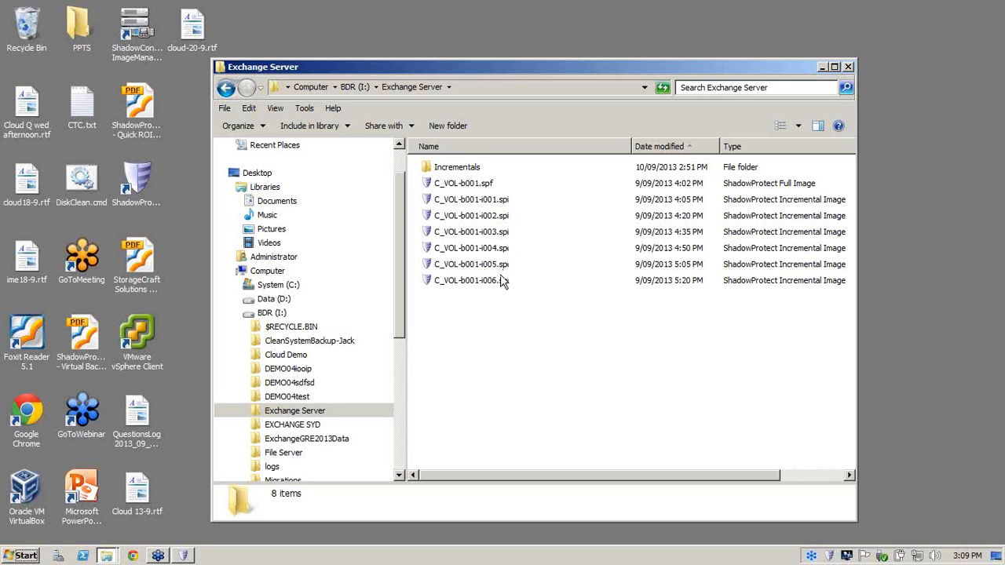
mouse_move(522, 277)
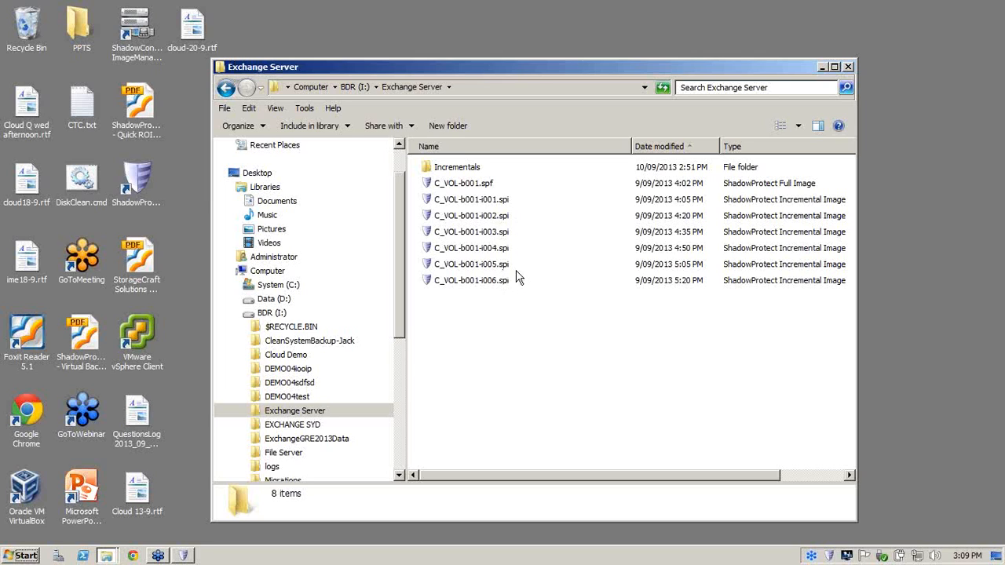
mouse_move(497, 267)
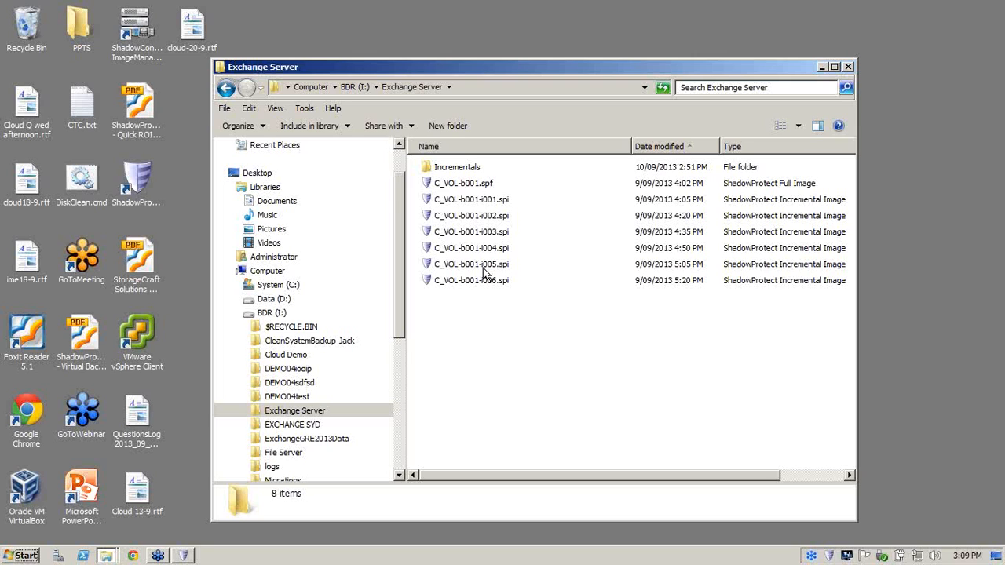
Quick-mount the fifth incremental image C_VOL-b001-i005 as the System (E:) volume.
left_click(471, 264)
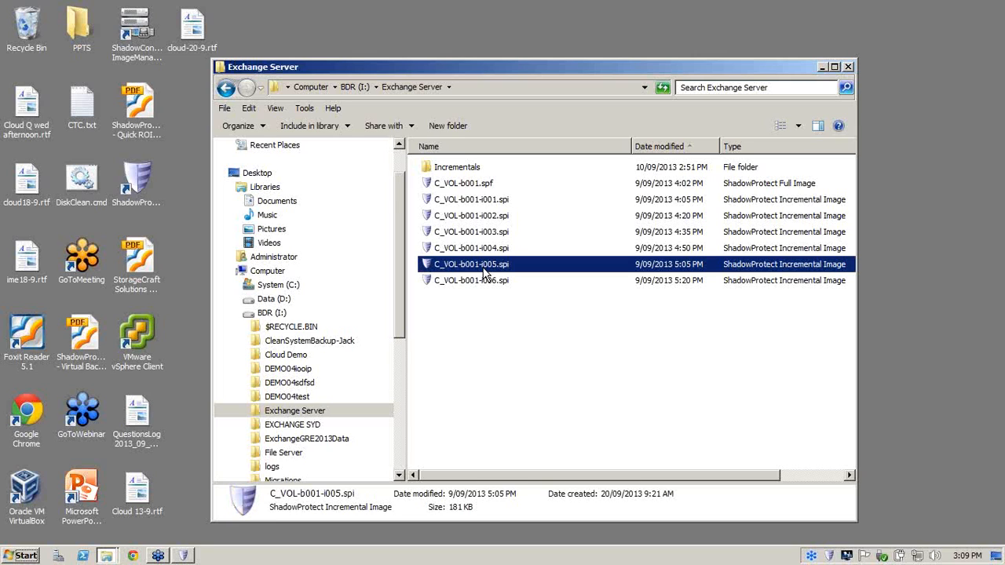
right_click(485, 264)
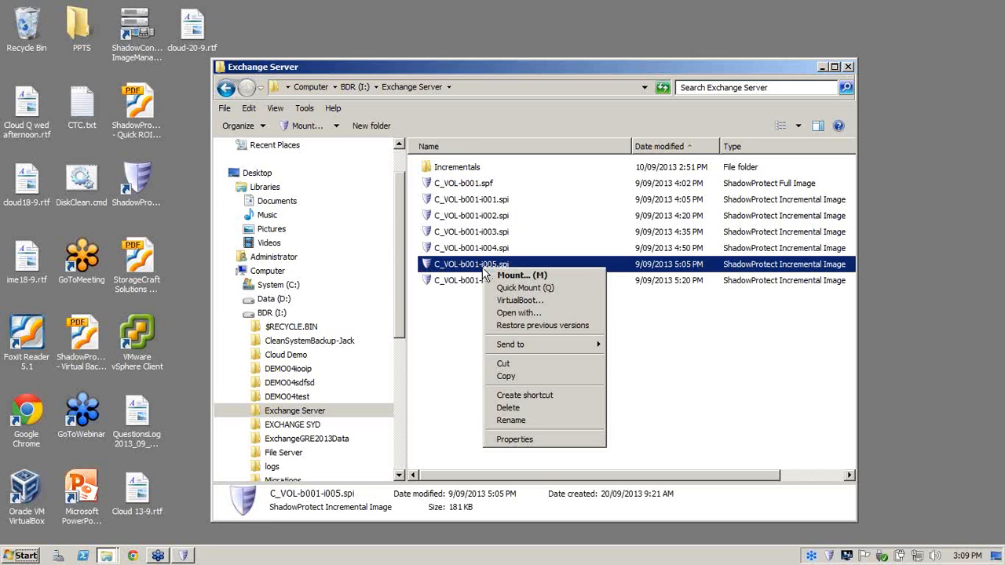
mouse_move(525, 289)
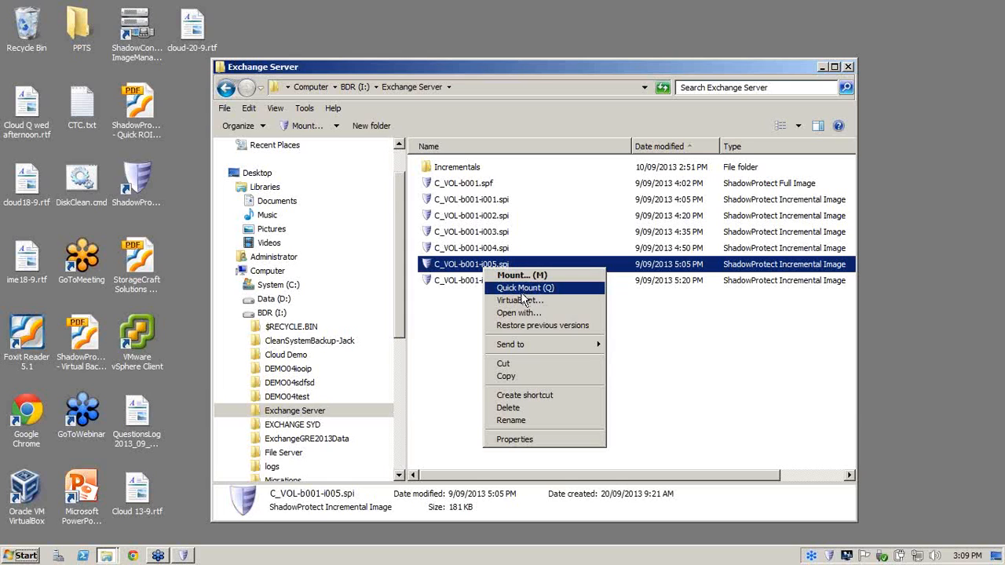
left_click(525, 289)
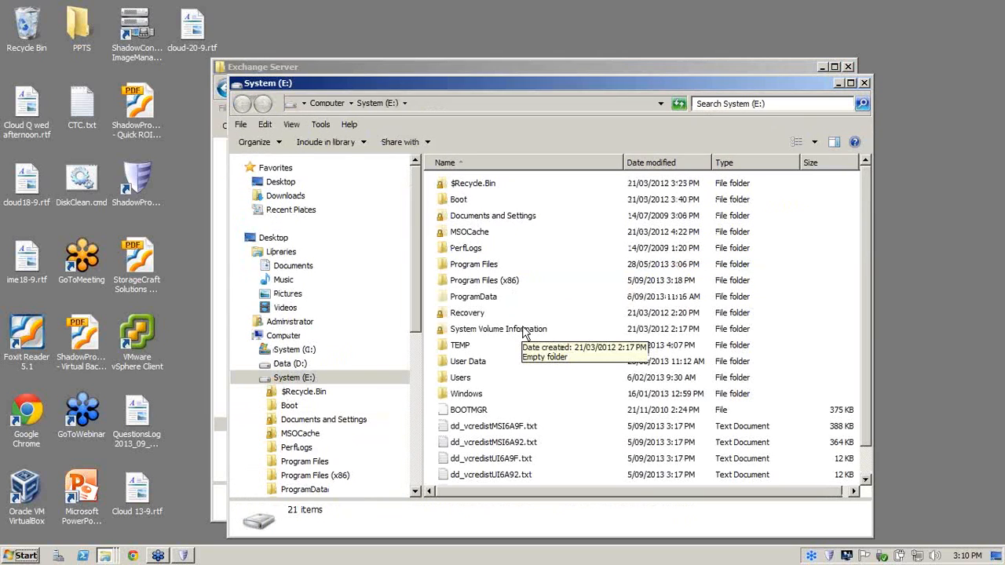
mouse_move(531, 355)
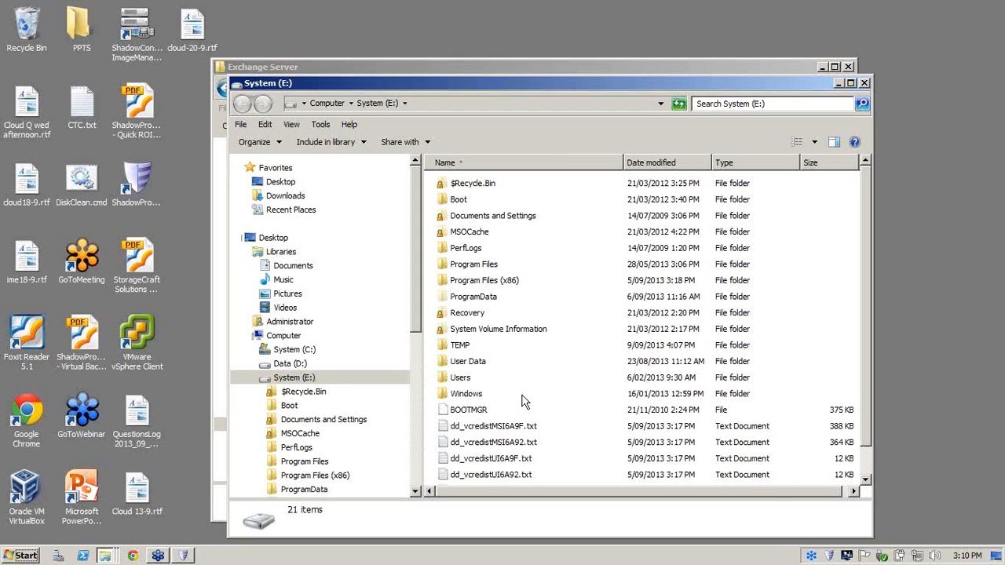
Browse the mounted volume to User Data\ADAM\Brochures listing the PDF brochures.
left_click(468, 361)
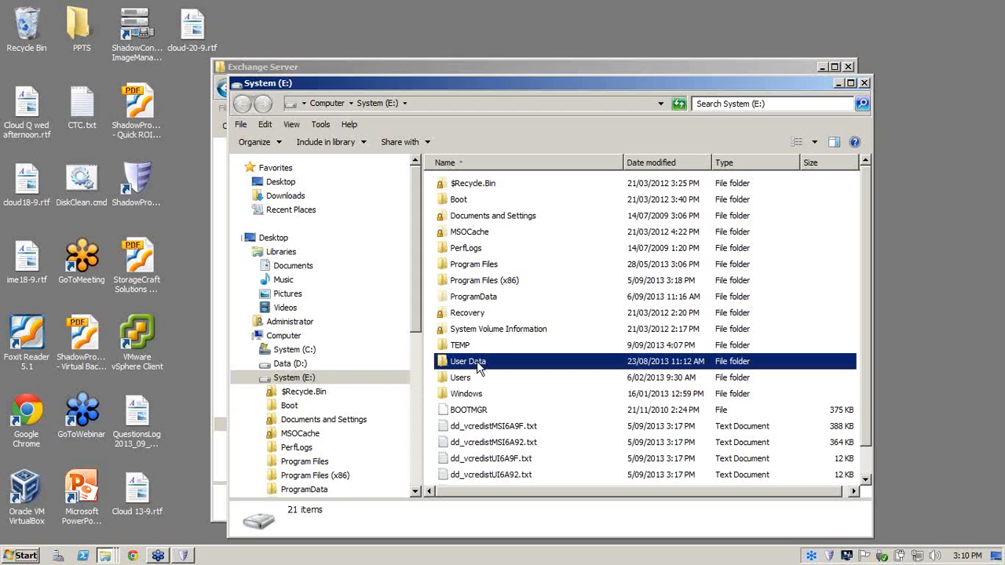
double_click(468, 361)
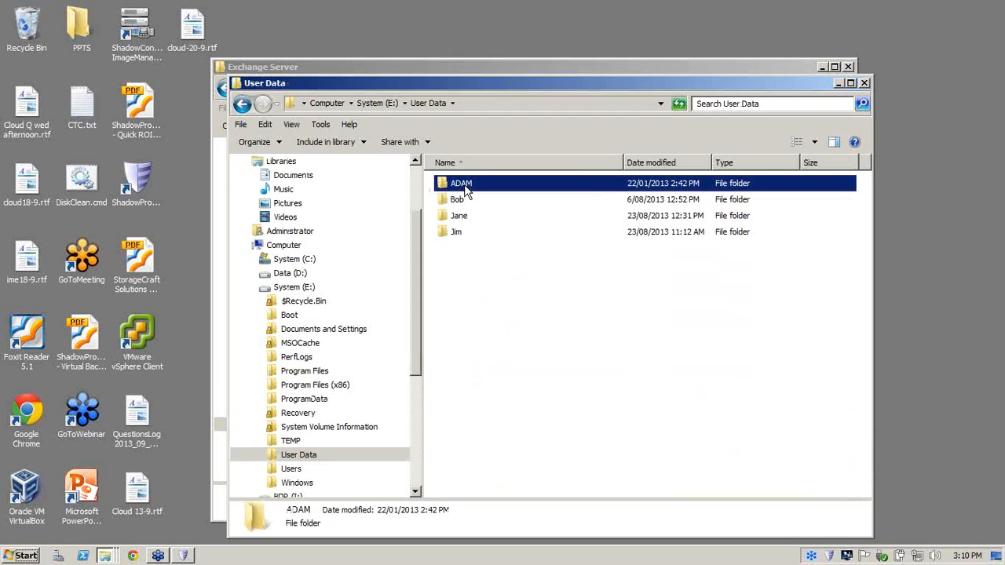
double_click(462, 182)
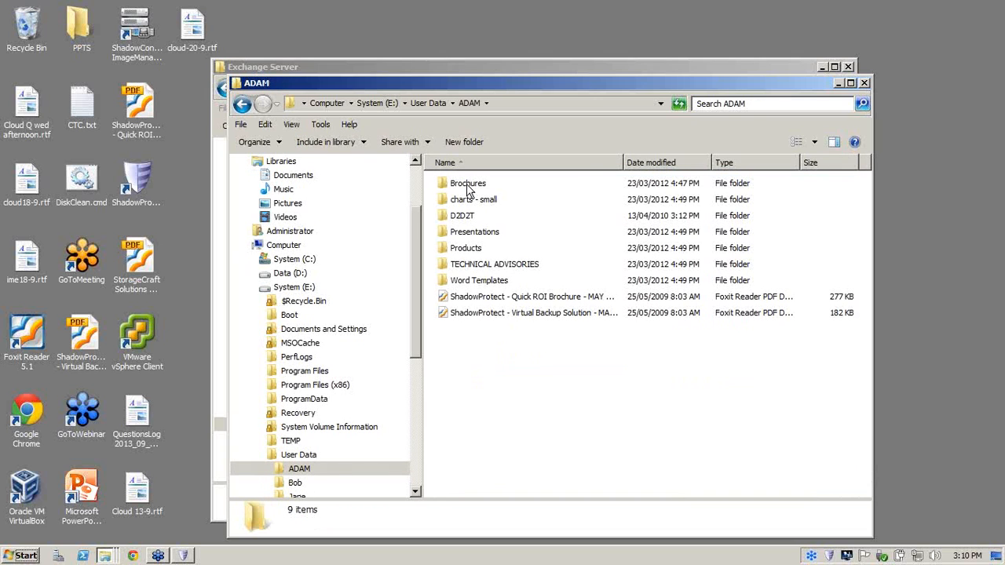
double_click(468, 183)
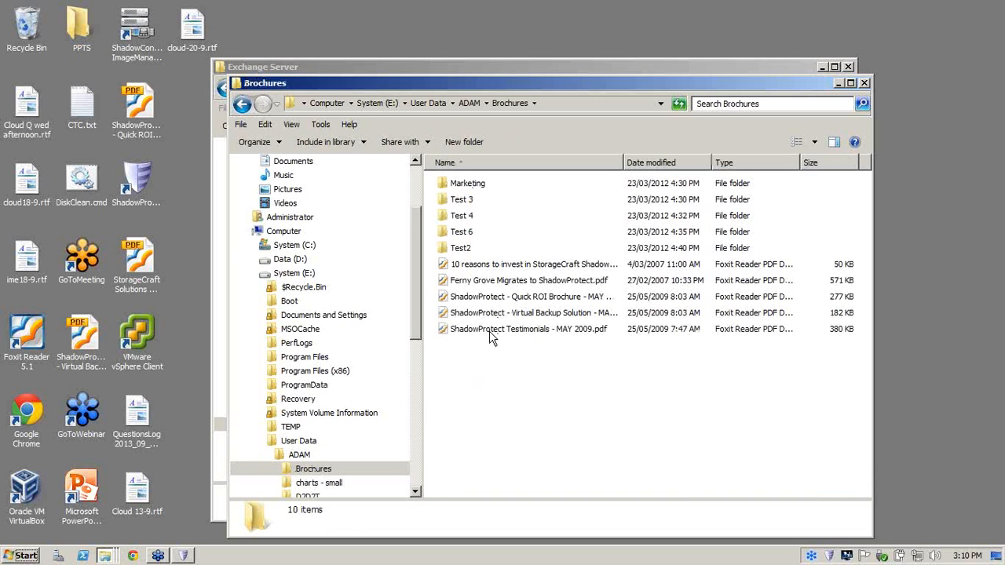
double_click(530, 330)
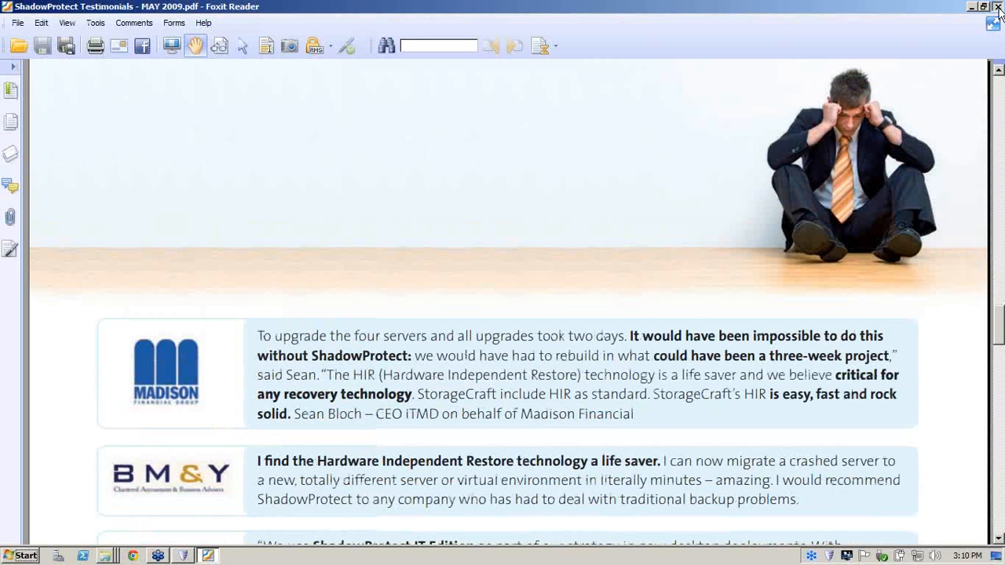
left_click(999, 6)
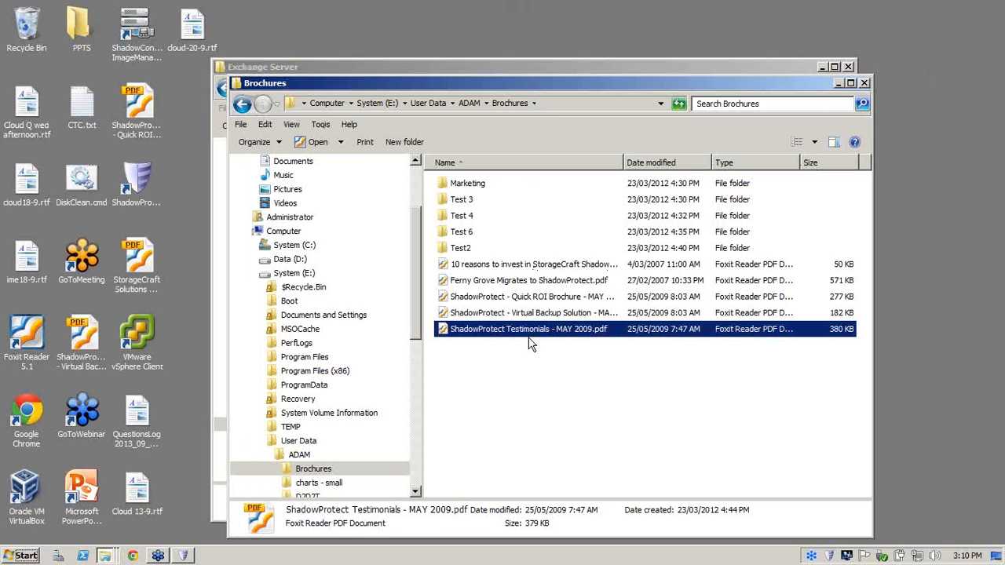
mouse_move(512, 346)
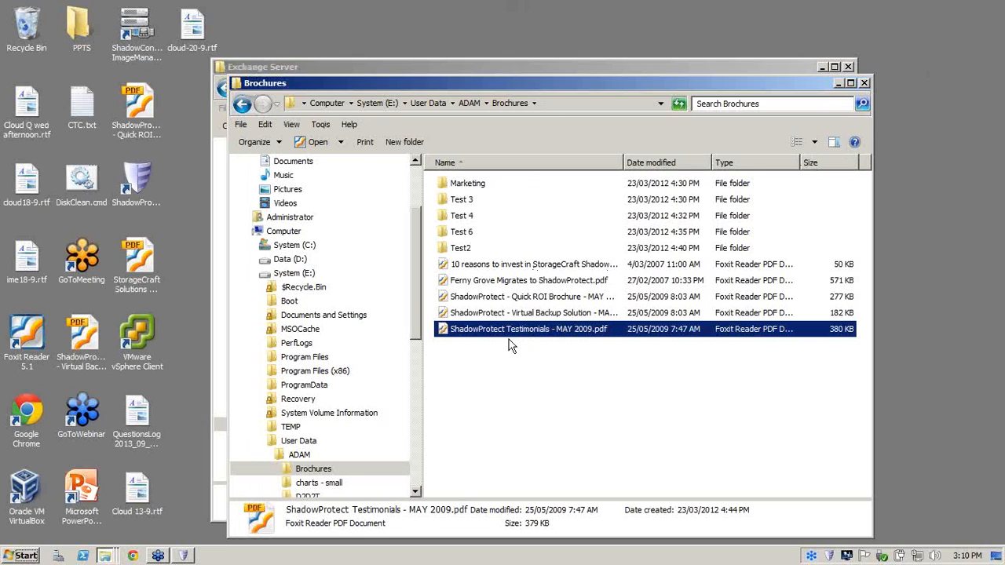
Bring up the dismount actions for the mounted System (E:) backup volume.
left_click(295, 273)
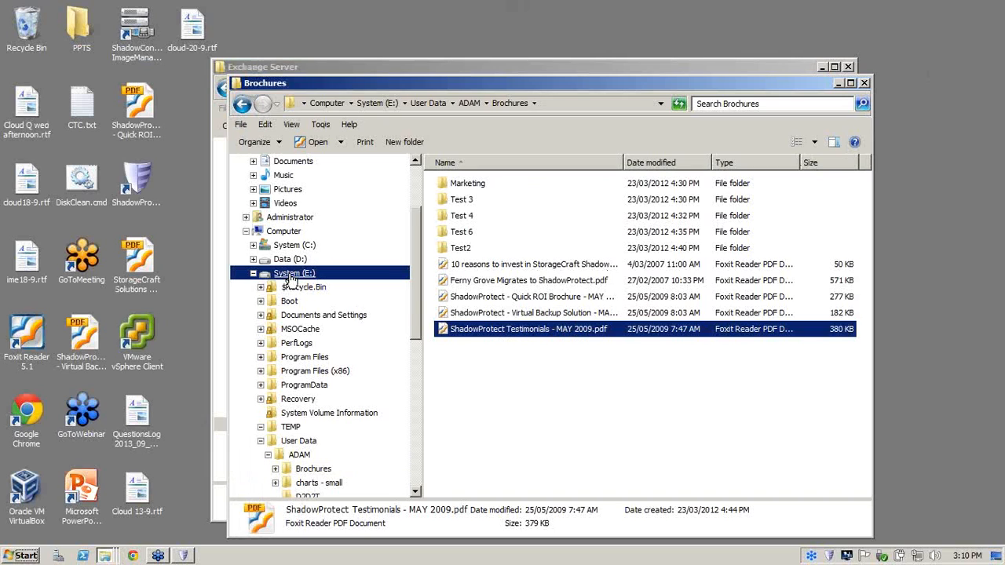
right_click(295, 273)
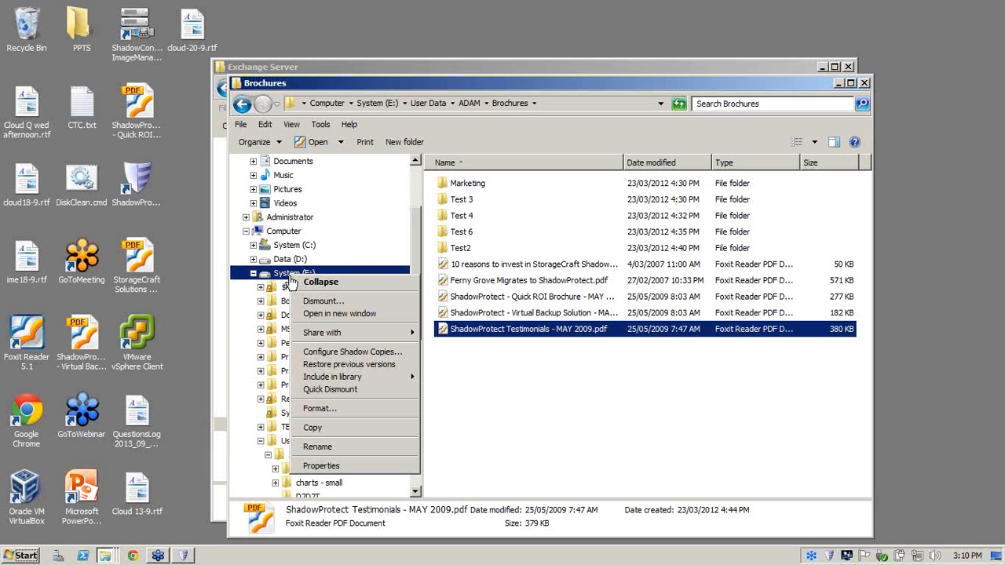
mouse_move(329, 389)
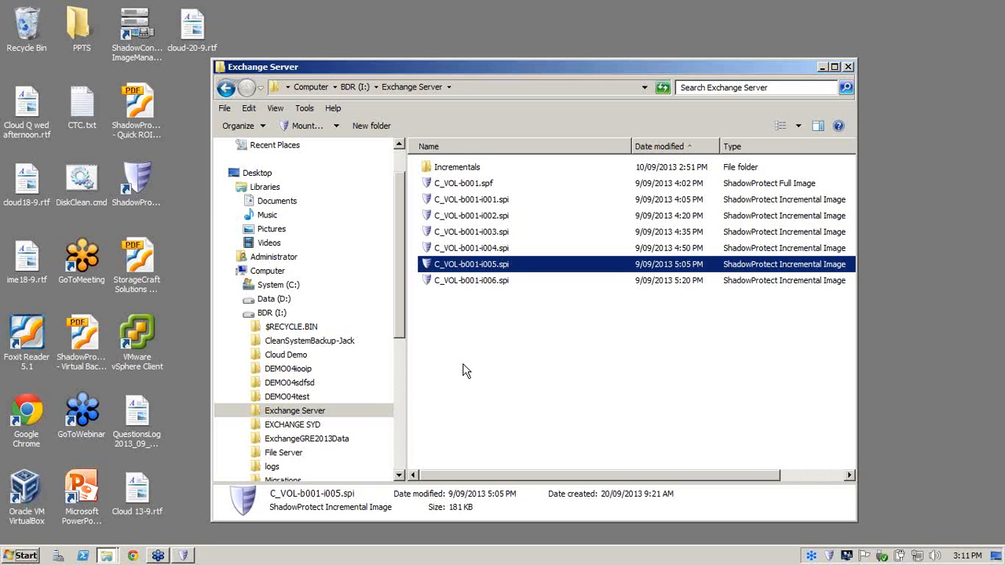
mouse_move(522, 275)
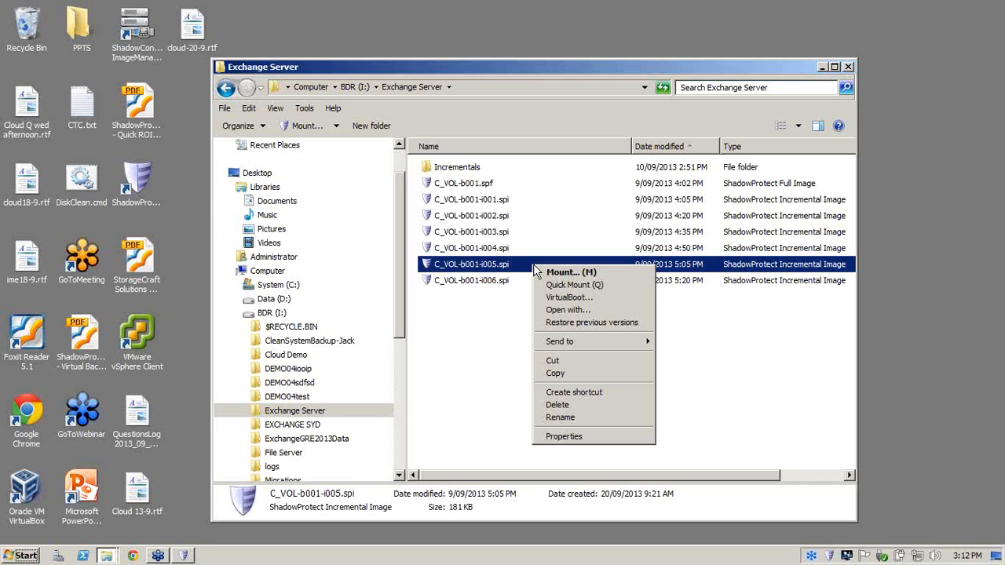
mouse_move(650, 258)
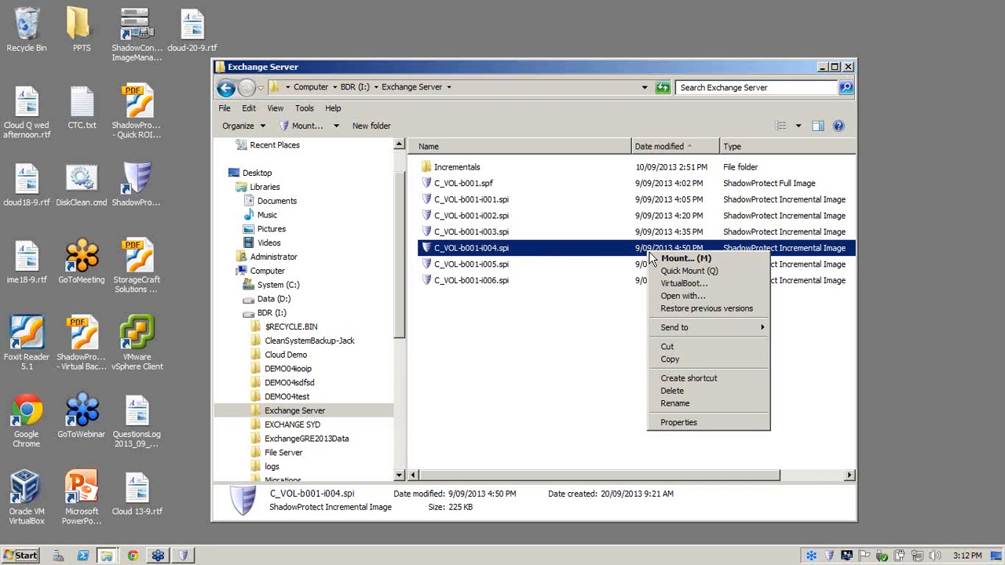
mouse_move(685, 258)
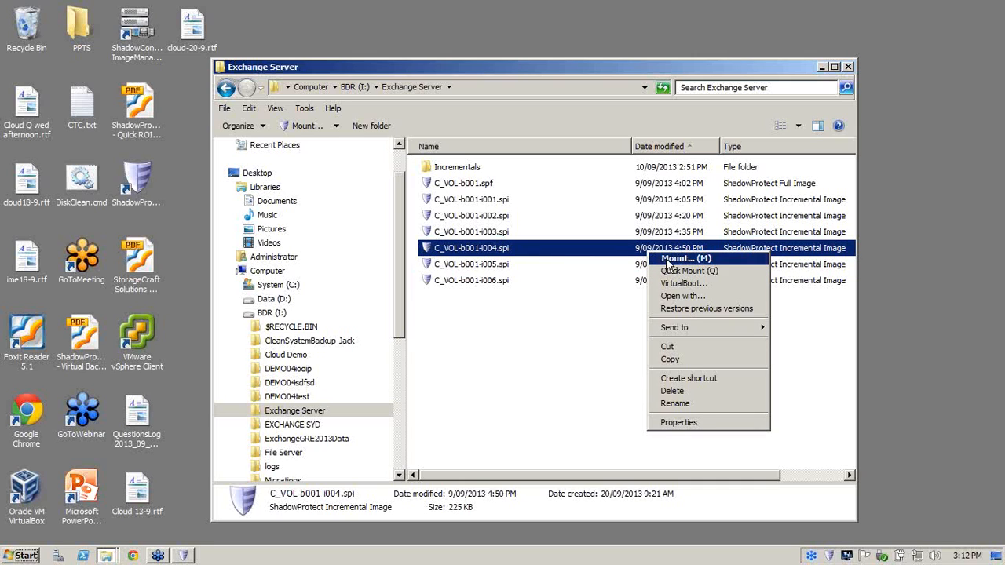
mouse_move(681, 283)
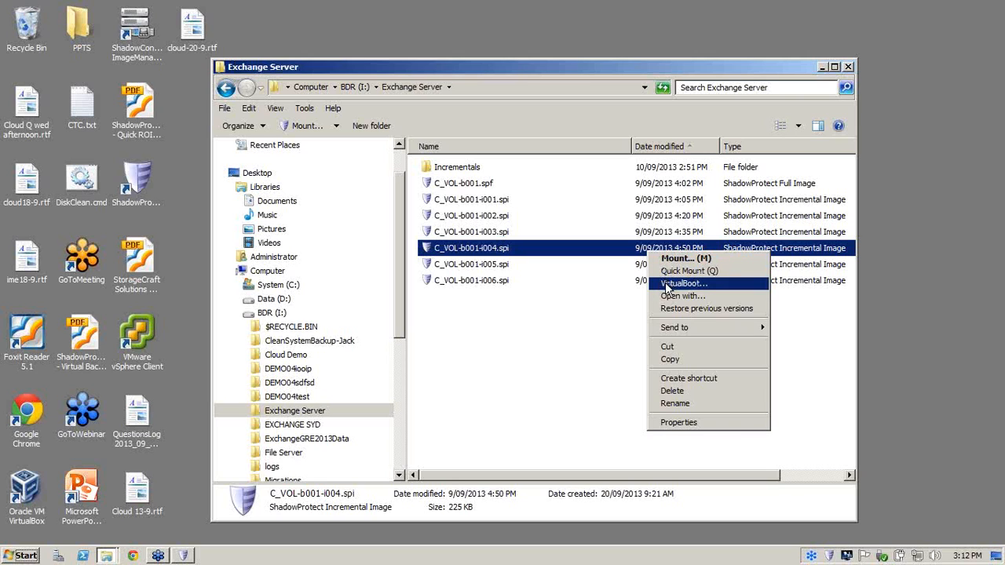
Run VirtualBoot on C_VOL-b001-i004.spi, rename the VM with 'cvbcbl', 512 MB RAM, NAT PRO/1000 MT.
left_click(685, 283)
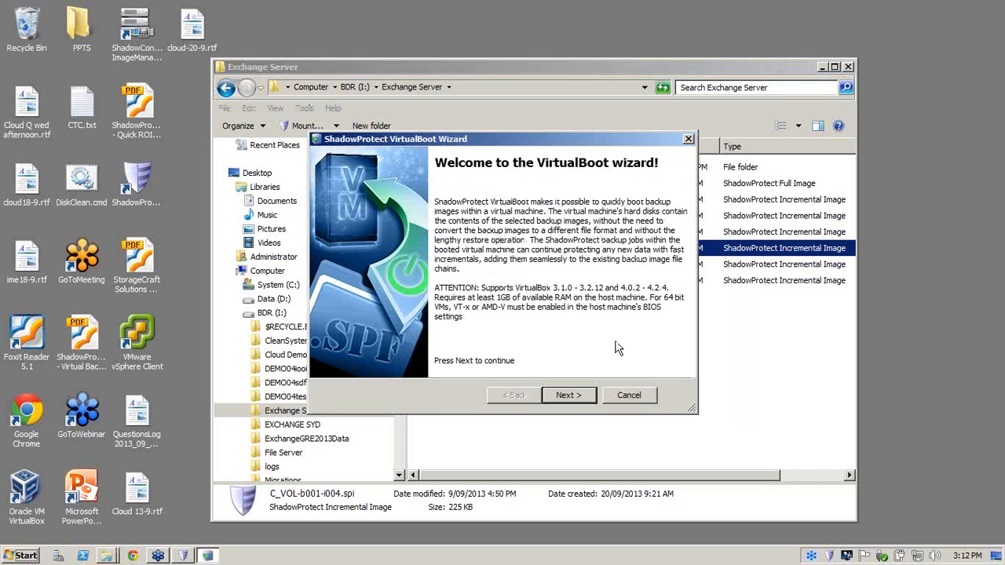
mouse_move(571, 407)
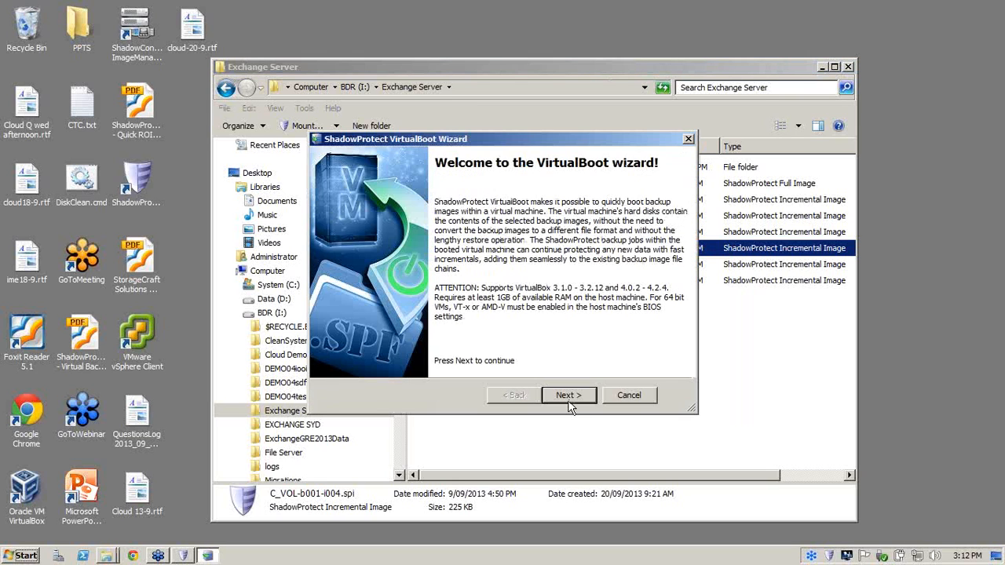
left_click(568, 396)
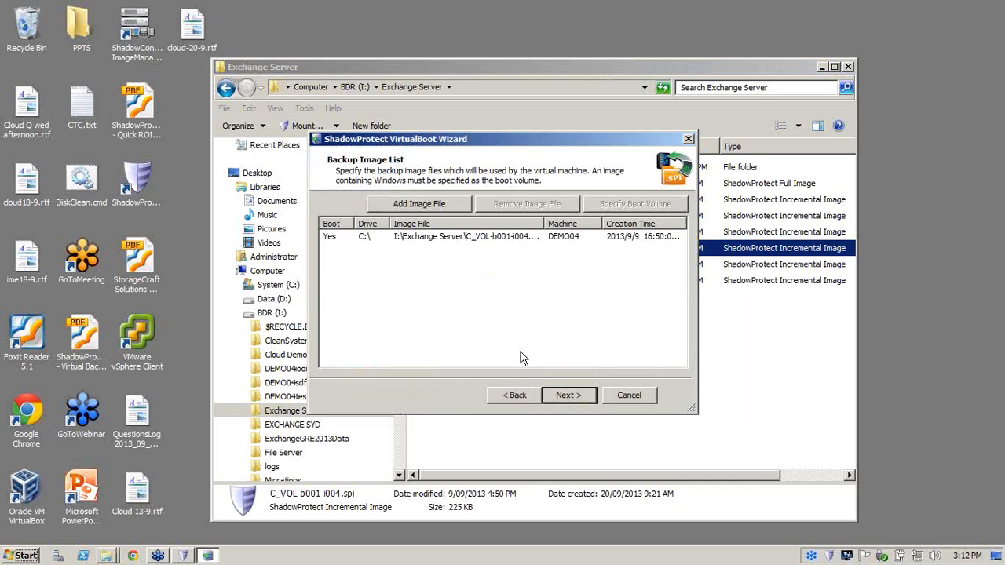
mouse_move(475, 321)
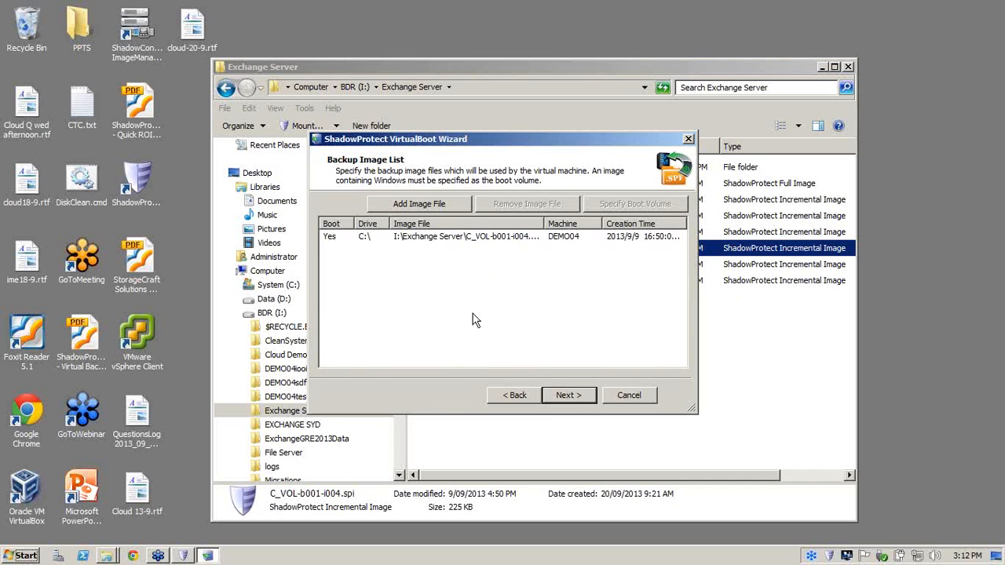
mouse_move(346, 254)
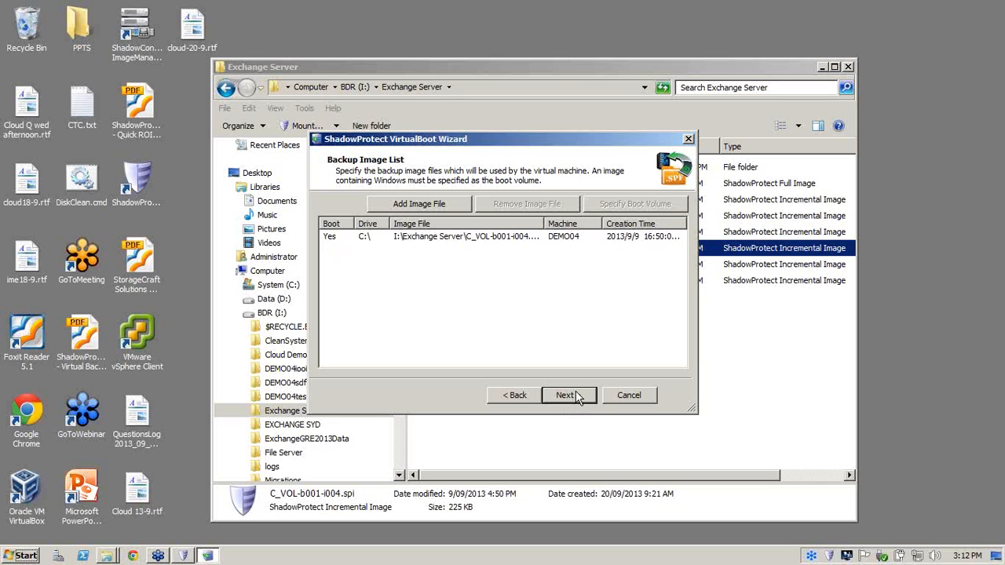
mouse_move(579, 399)
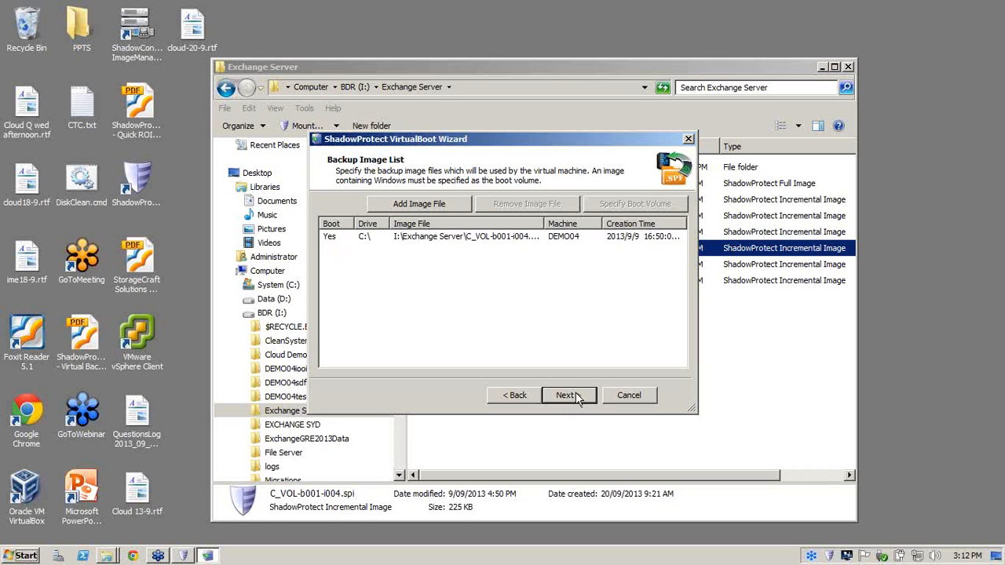
left_click(566, 395)
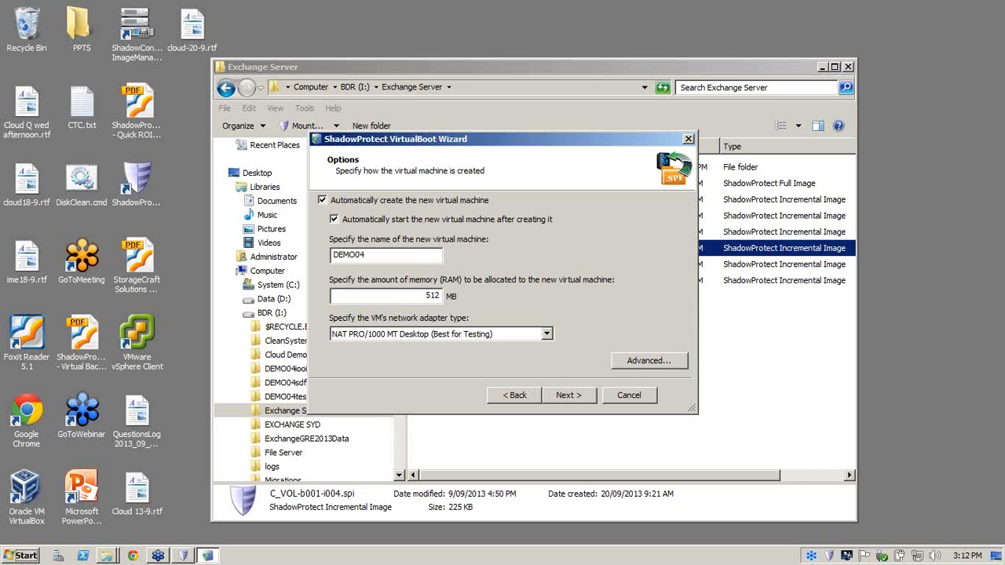
type("cvbcbl")
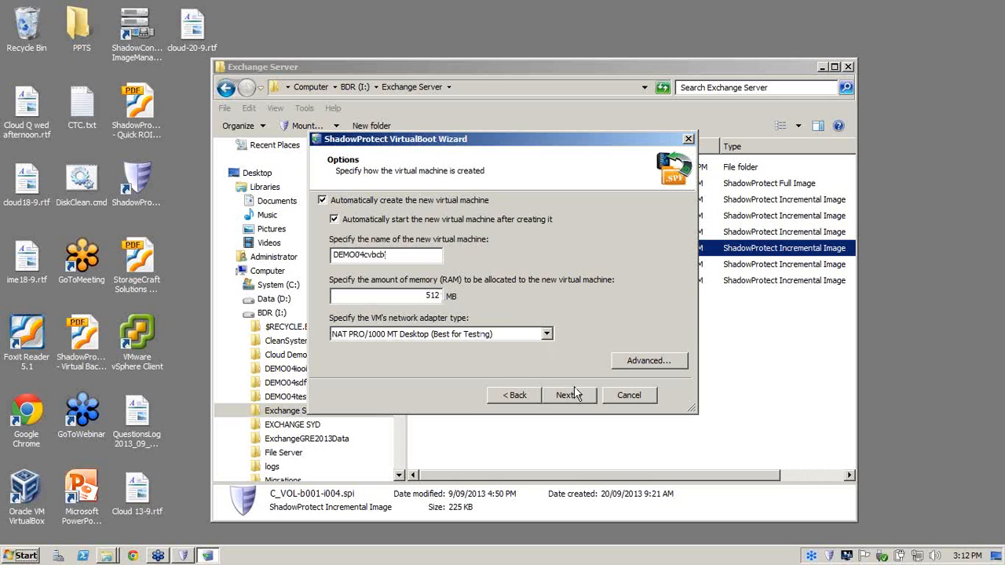
left_click(569, 396)
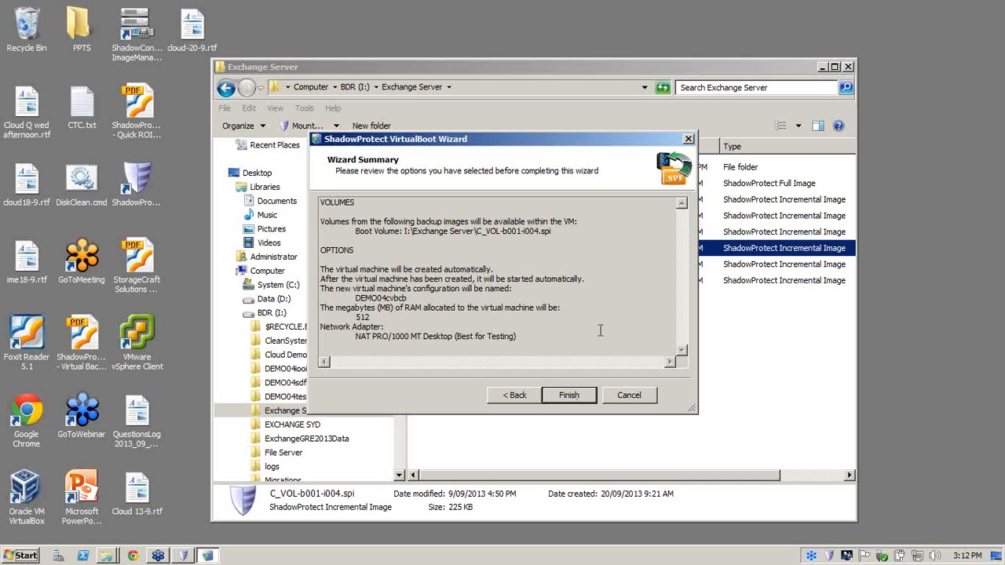
mouse_move(569, 402)
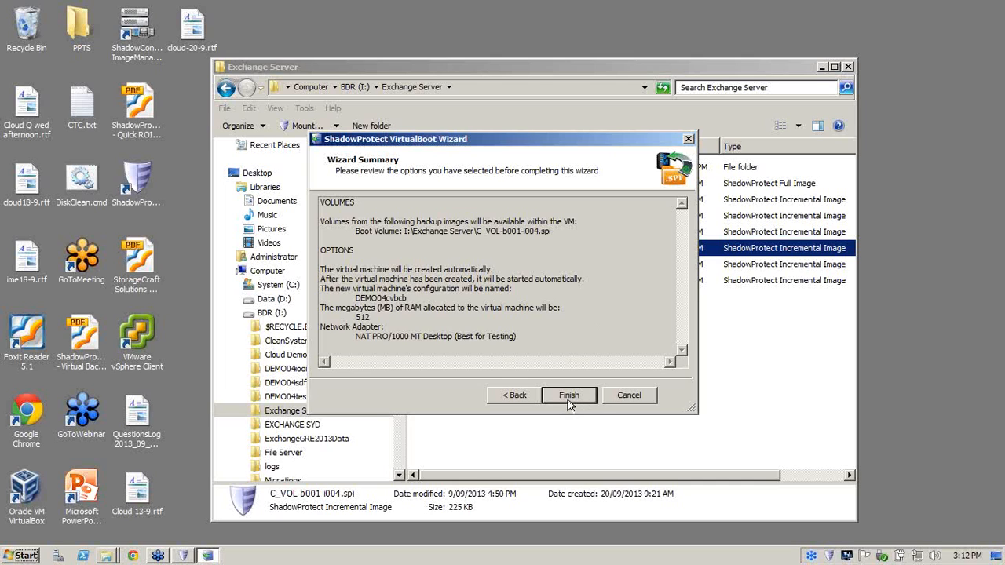
Finish the wizard so VirtualBox launches the DEMO04cvbcb (VirtualBoot) machine to its boot screen.
left_click(569, 396)
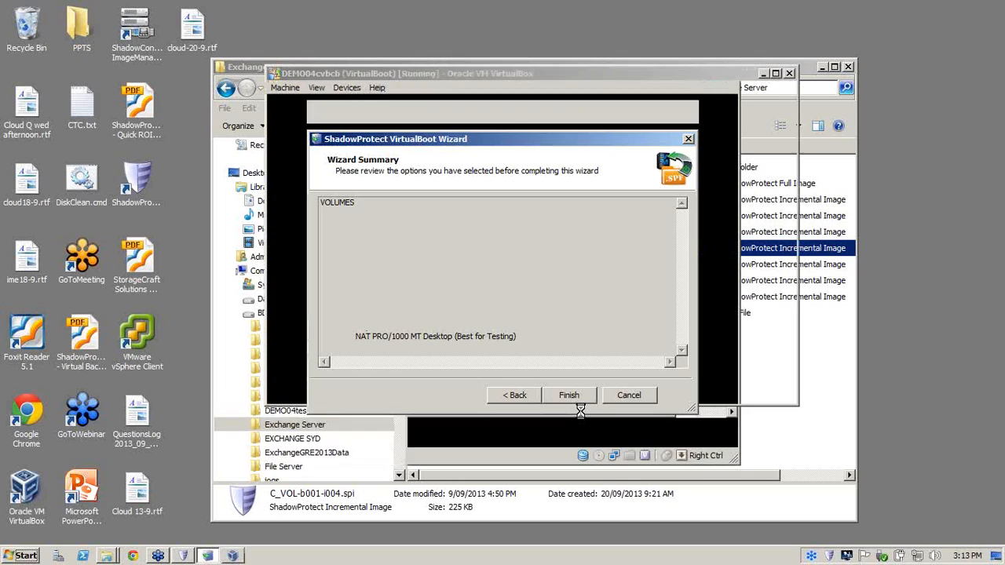
left_click(568, 396)
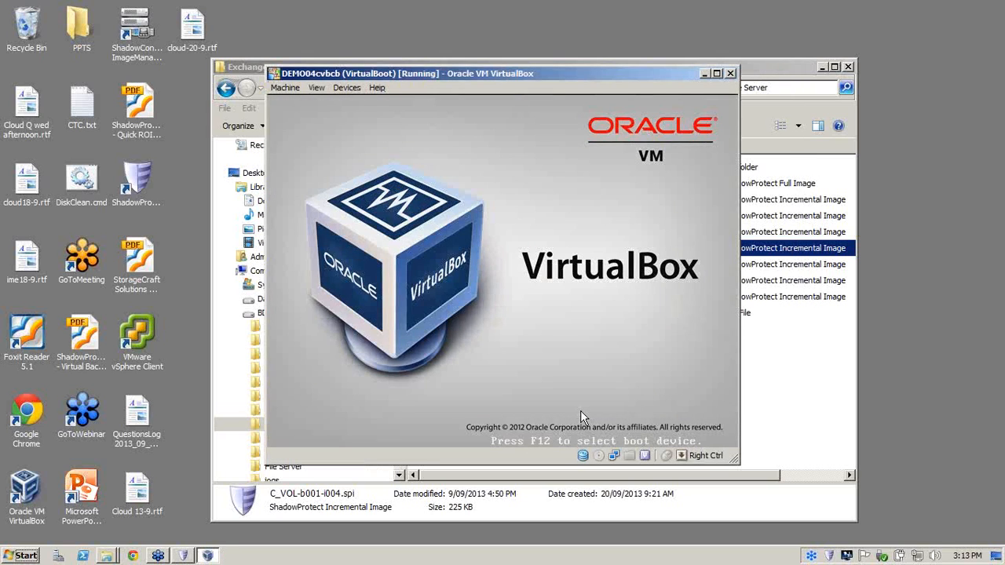